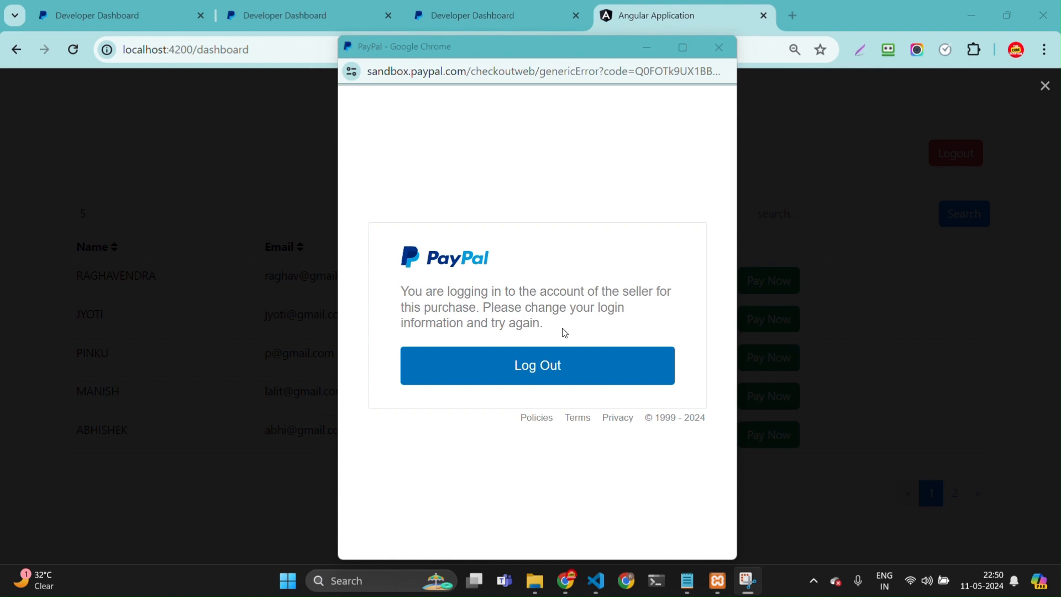
Step: Leave the seller-account checkout error and bring up the Developer Dashboard home
{"action": "left_click", "coordinate": [537, 364]}
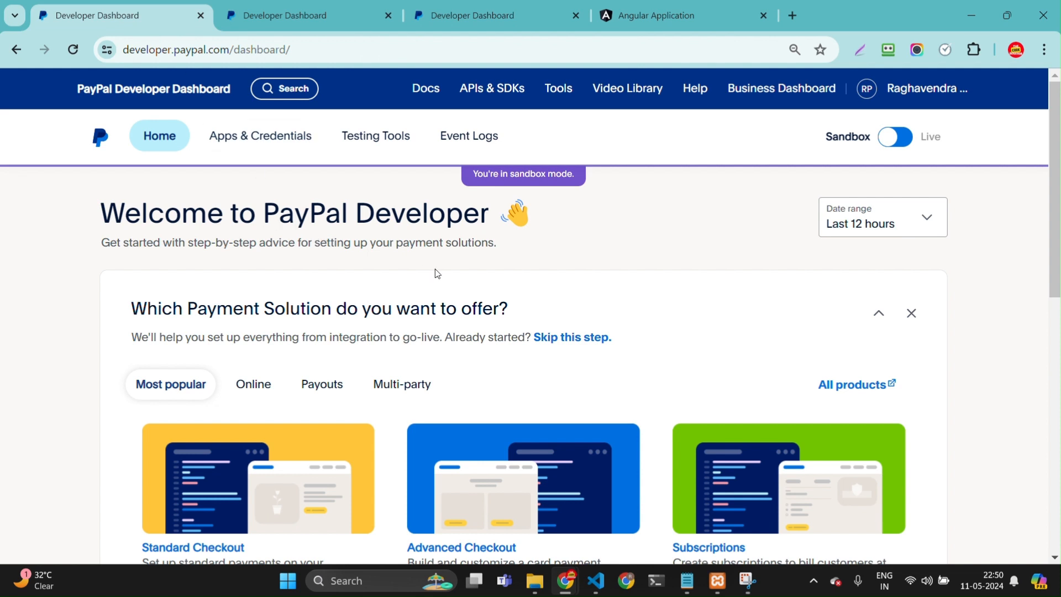
{"action": "mouse_move", "coordinate": [424, 244]}
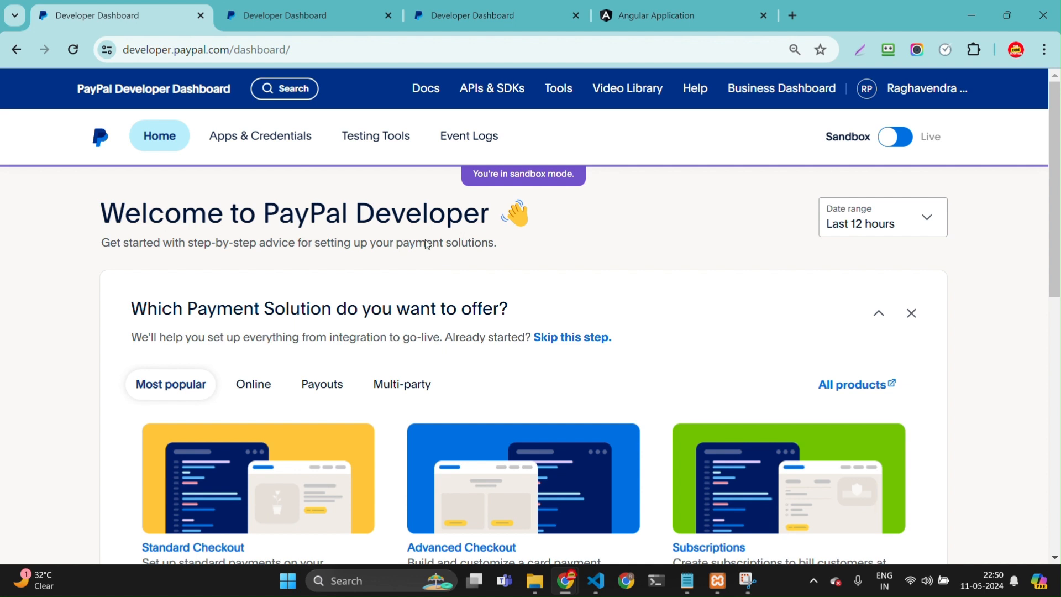
{"action": "mouse_move", "coordinate": [301, 14]}
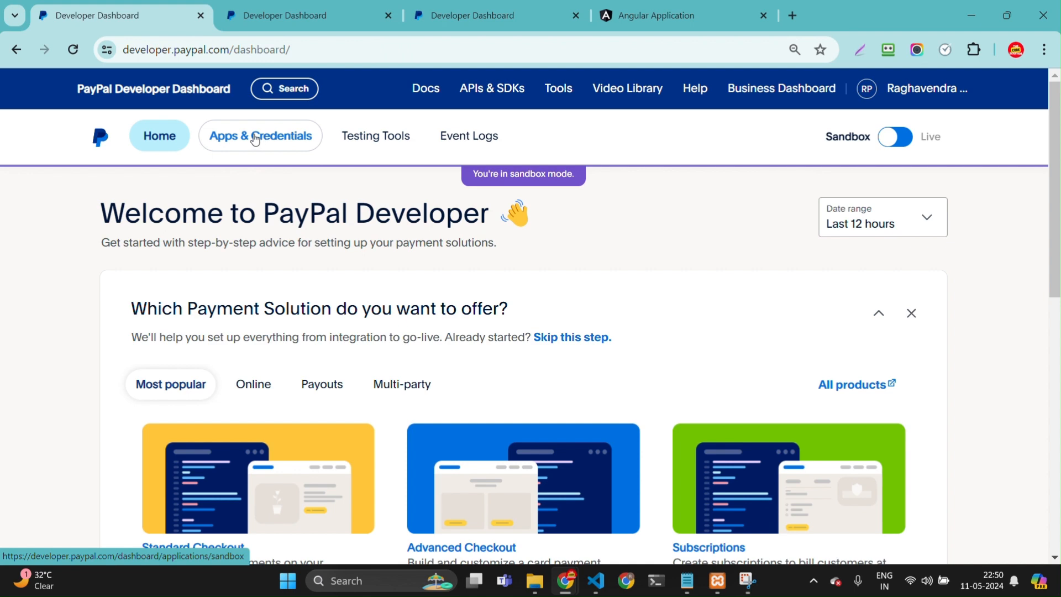
Step: Sign in via Apps & Credentials to reach the sandbox API credentials listing Default Application
{"action": "left_click", "coordinate": [260, 134]}
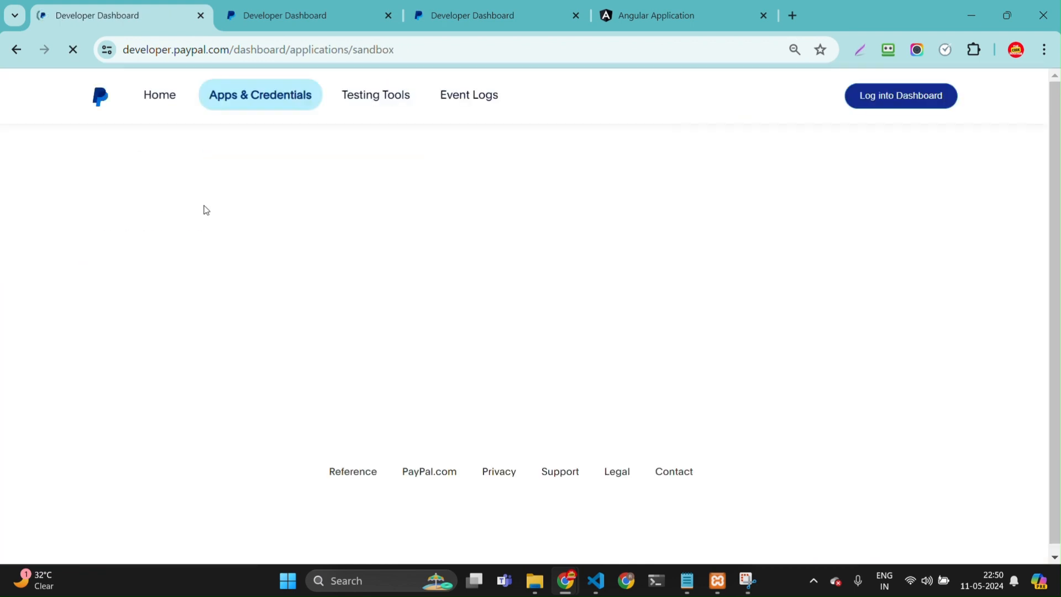
{"action": "left_click", "coordinate": [900, 95]}
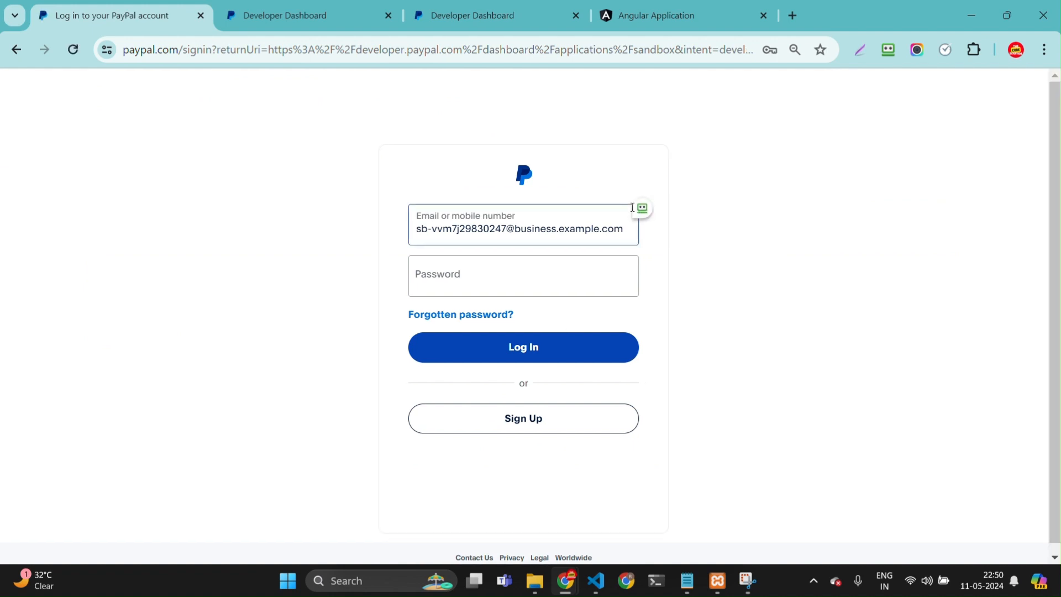
{"action": "left_click", "coordinate": [523, 346]}
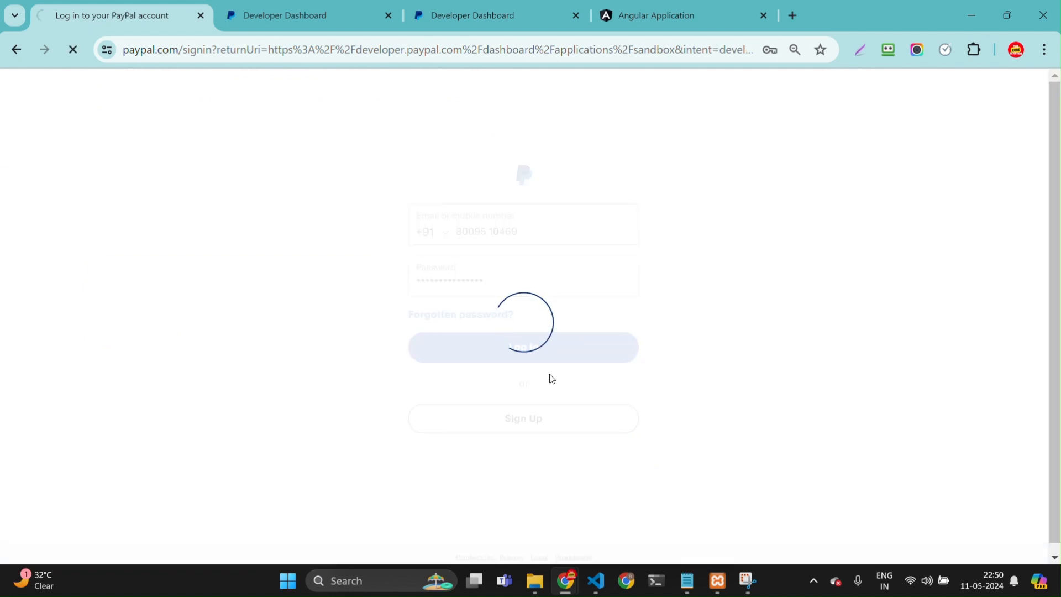
{"action": "left_click", "coordinate": [521, 346]}
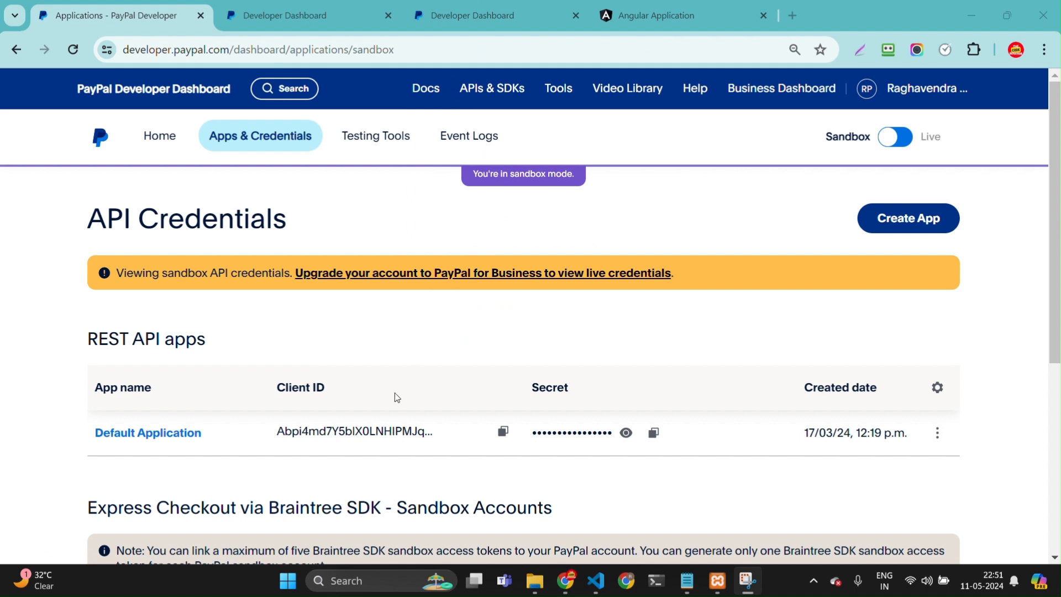
{"action": "mouse_move", "coordinate": [532, 371]}
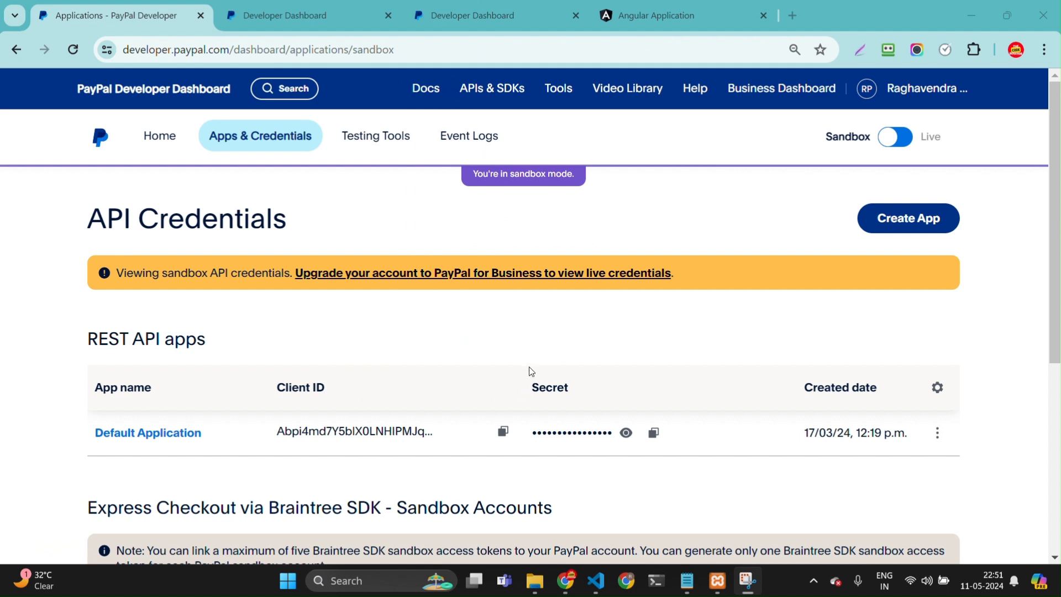
{"action": "mouse_move", "coordinate": [554, 379]}
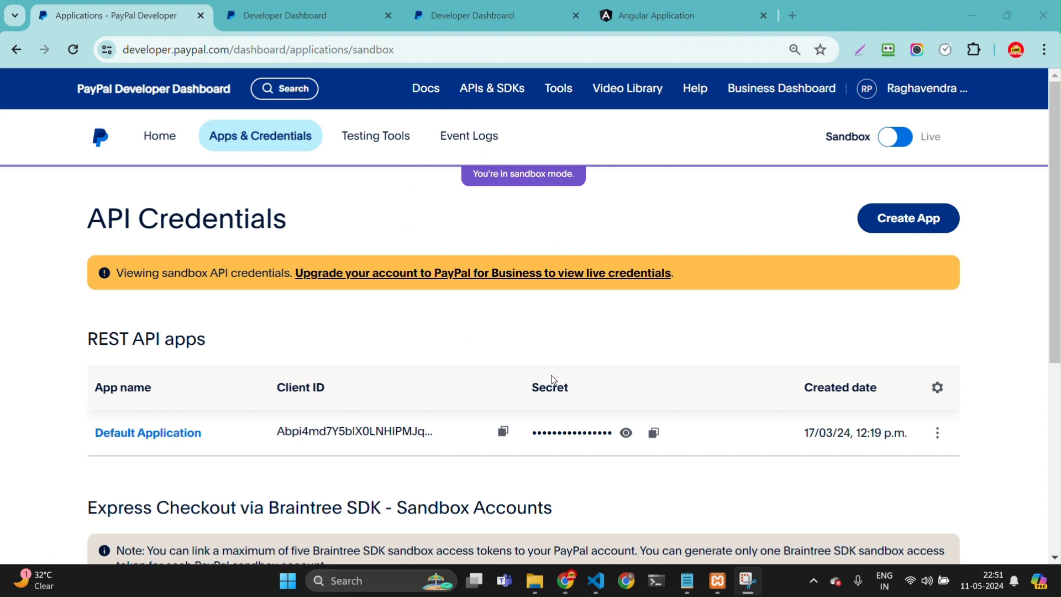
{"action": "mouse_move", "coordinate": [520, 370]}
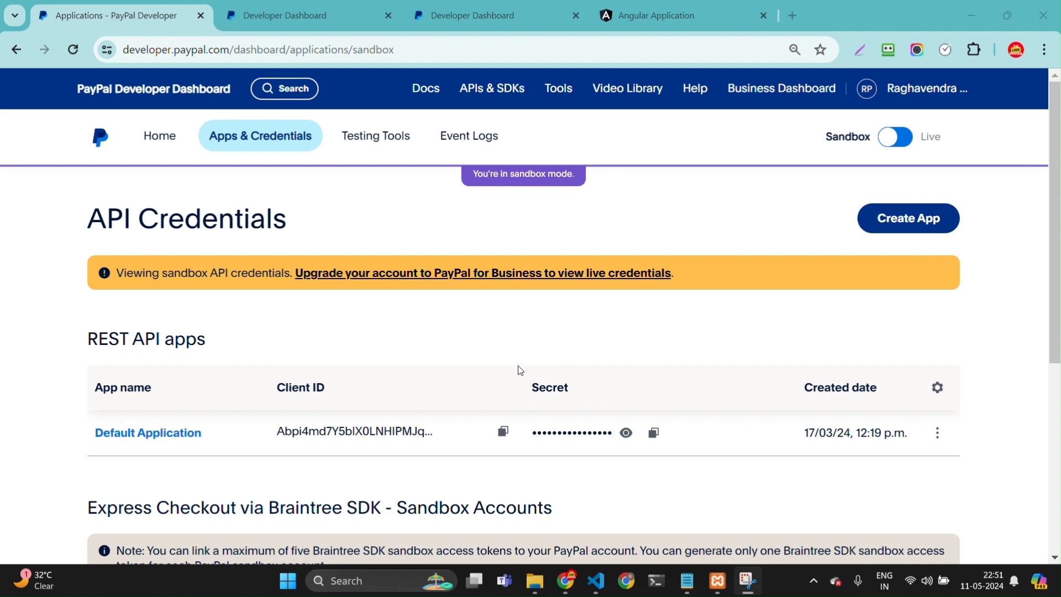
Step: Show the Sandbox Accounts list from Testing Tools with one business and two personal accounts
{"action": "left_click", "coordinate": [376, 135]}
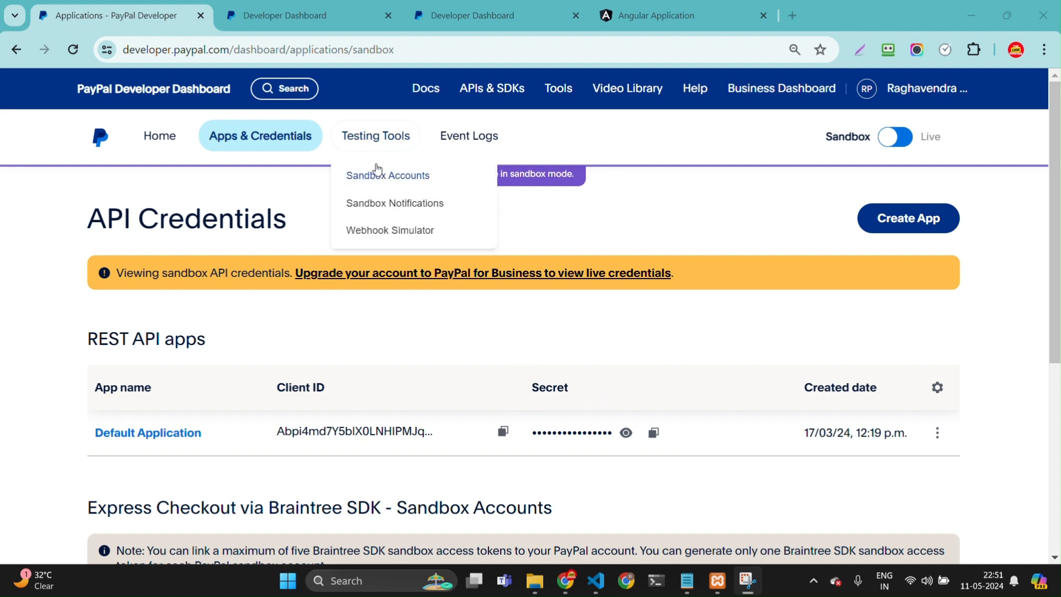
{"action": "mouse_move", "coordinate": [388, 176]}
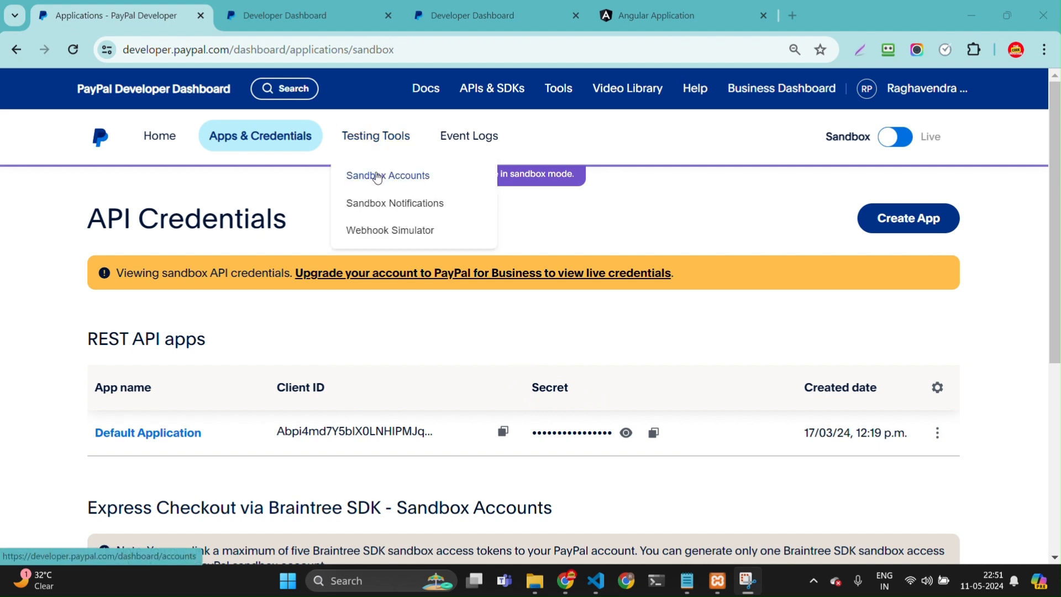
{"action": "left_click", "coordinate": [387, 176]}
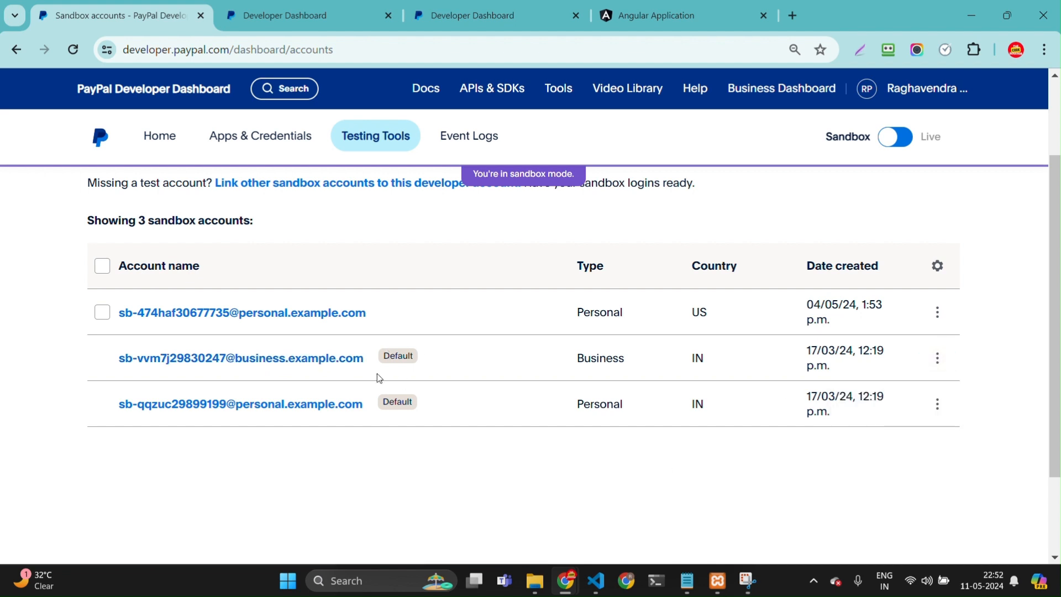
{"action": "mouse_move", "coordinate": [457, 316]}
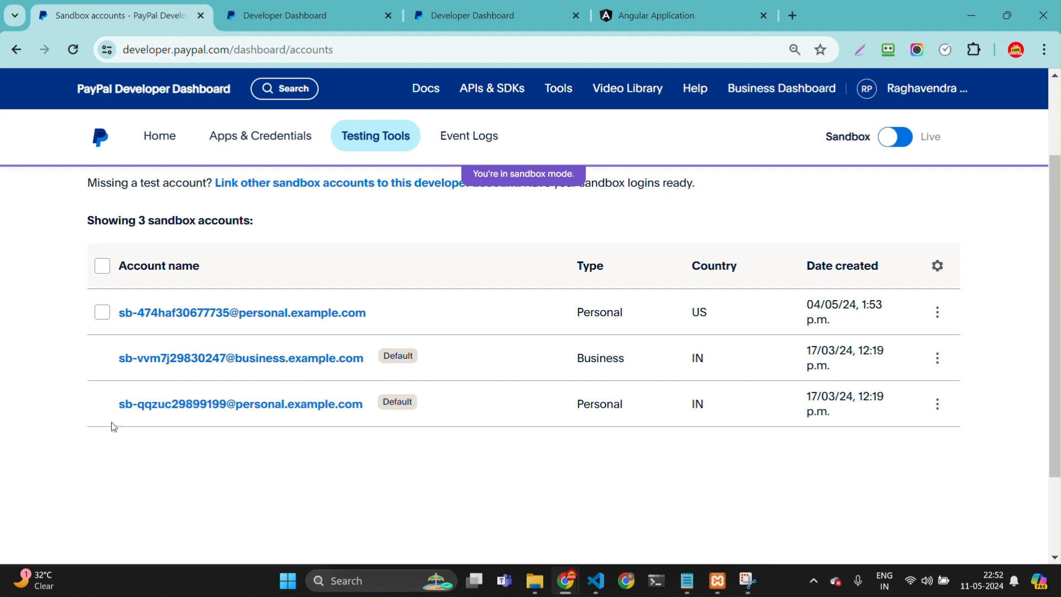
{"action": "mouse_move", "coordinate": [336, 375]}
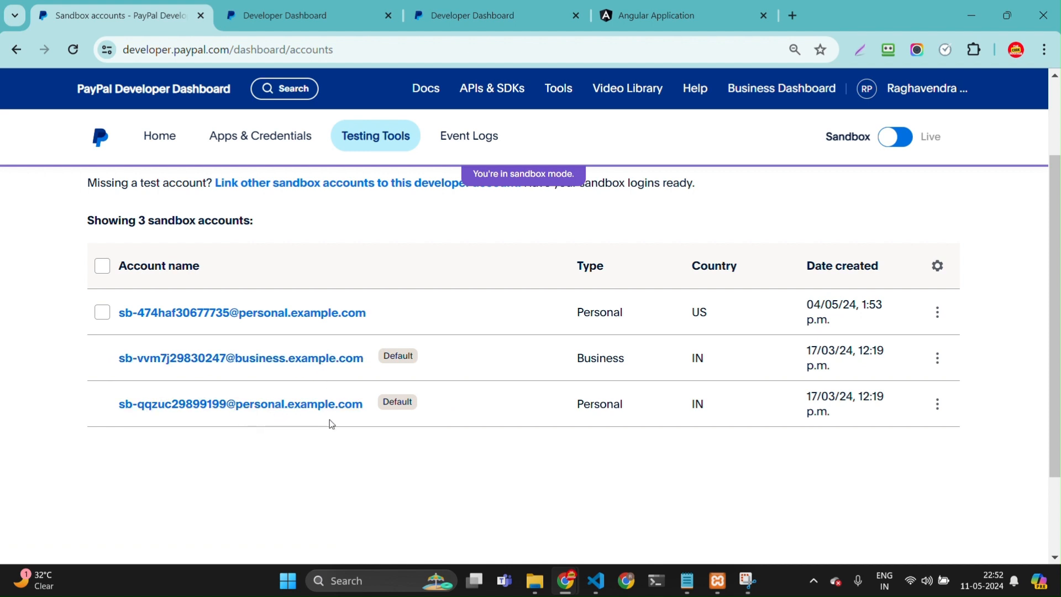
{"action": "mouse_move", "coordinate": [350, 373]}
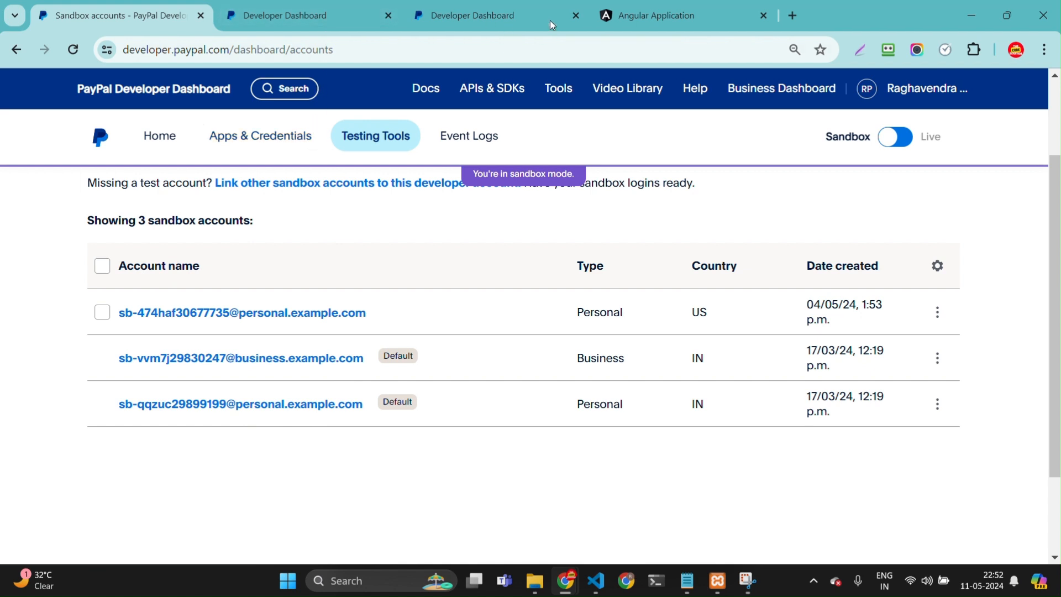
Step: Return to the student app and dismiss the business-account PayPal login popup
{"action": "left_click", "coordinate": [680, 15]}
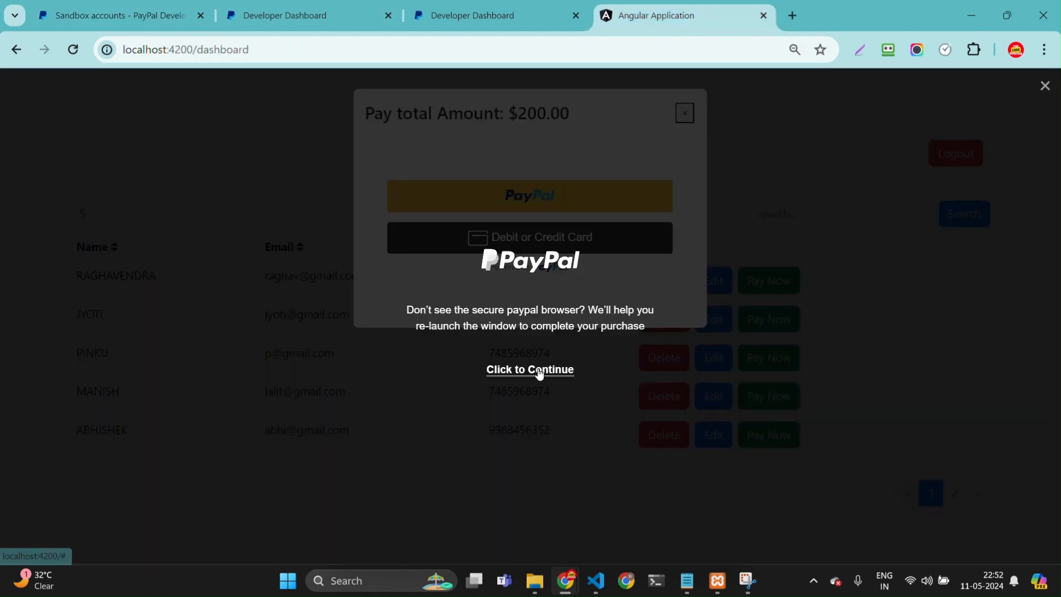
{"action": "left_click", "coordinate": [529, 369]}
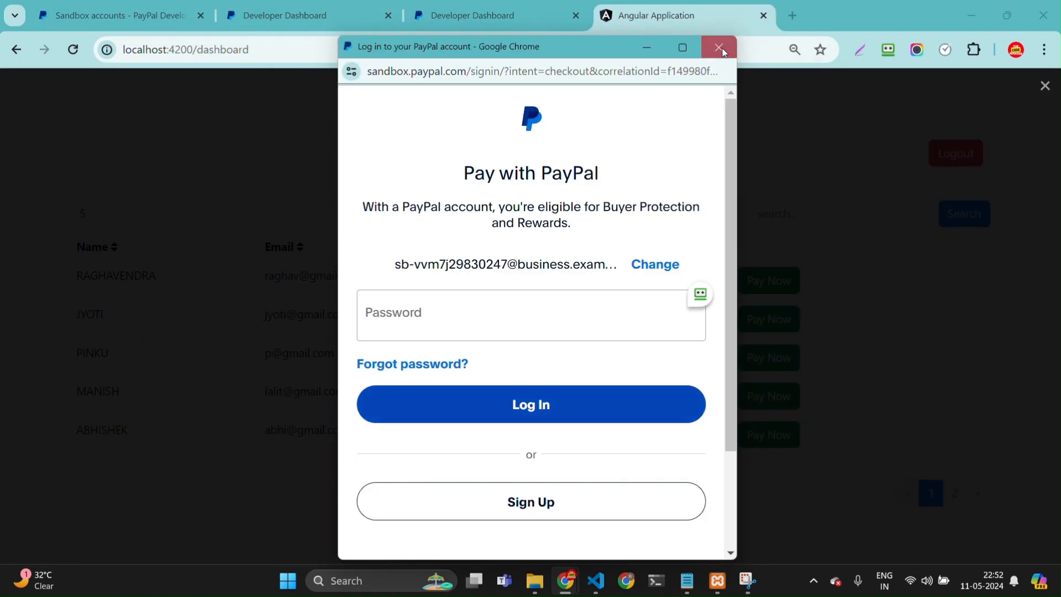
{"action": "left_click", "coordinate": [719, 46]}
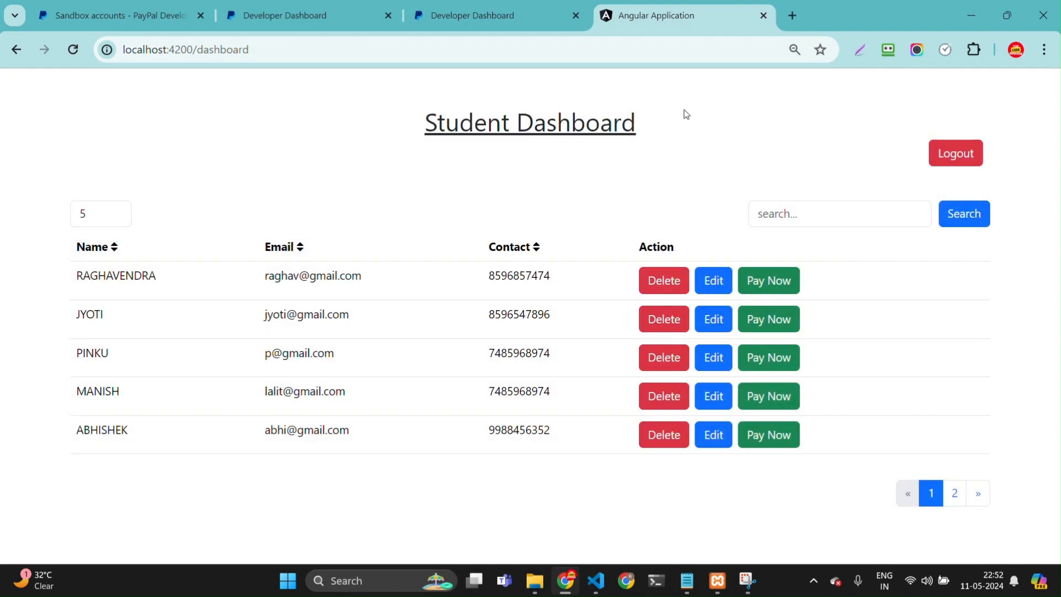
Step: Restart Pay Now checkout for the $200.00 total via the yellow PayPal button
{"action": "left_click", "coordinate": [767, 279]}
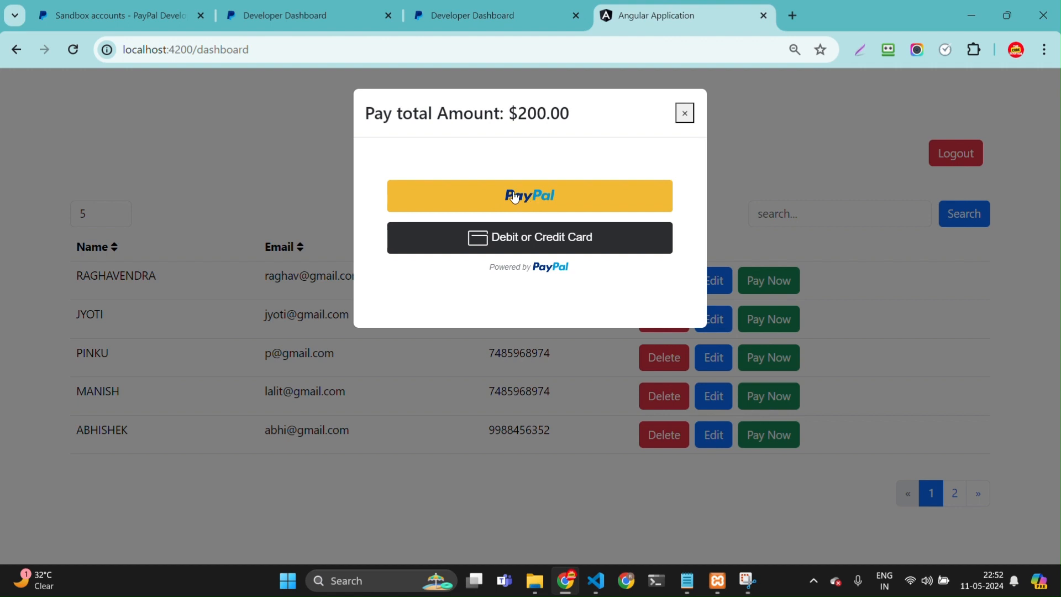
{"action": "left_click", "coordinate": [529, 195]}
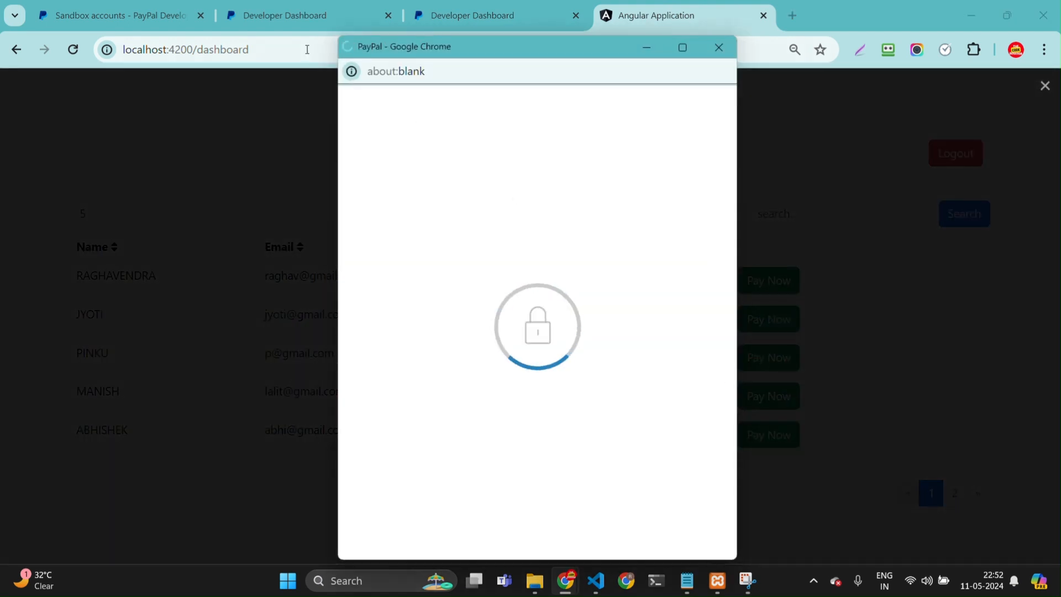
{"action": "left_click", "coordinate": [717, 47]}
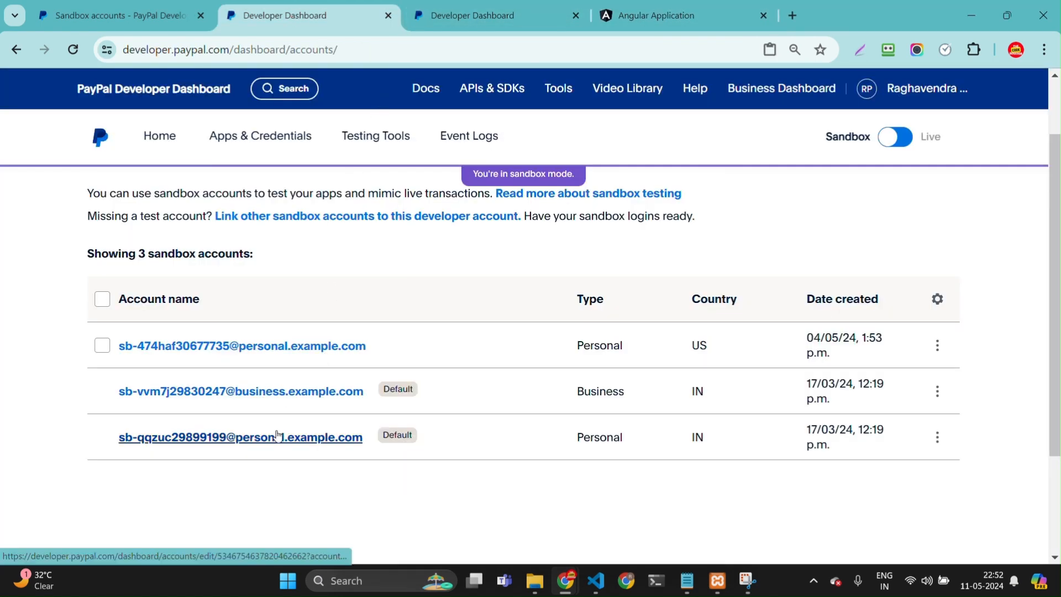
Step: View the business sandbox account's details in a new tab and copy its email address
{"action": "right_click", "coordinate": [240, 391]}
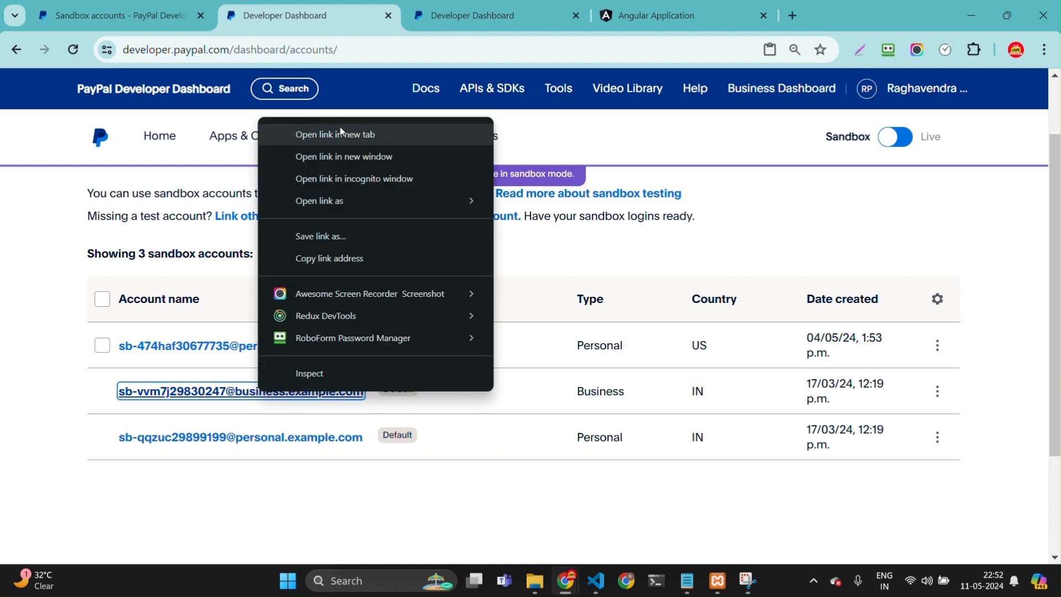
{"action": "left_click", "coordinate": [334, 134]}
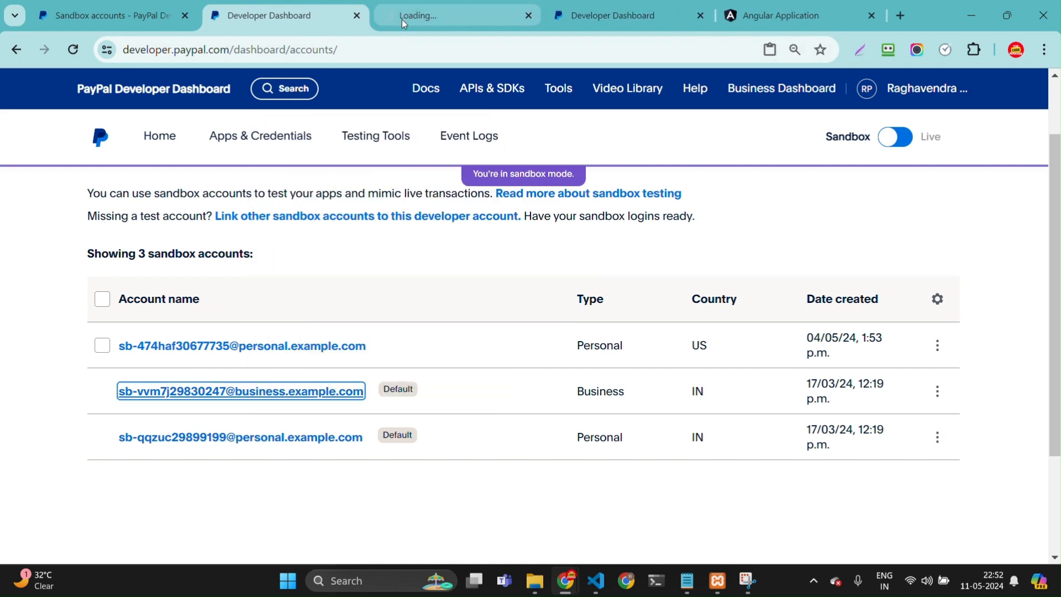
{"action": "left_click", "coordinate": [239, 391]}
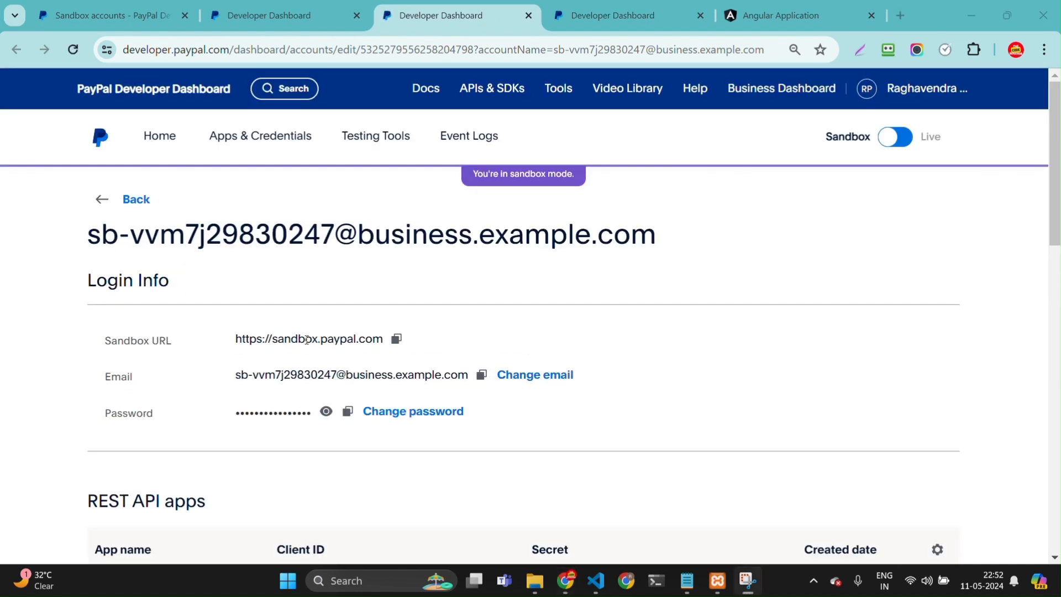
{"action": "left_click", "coordinate": [481, 374]}
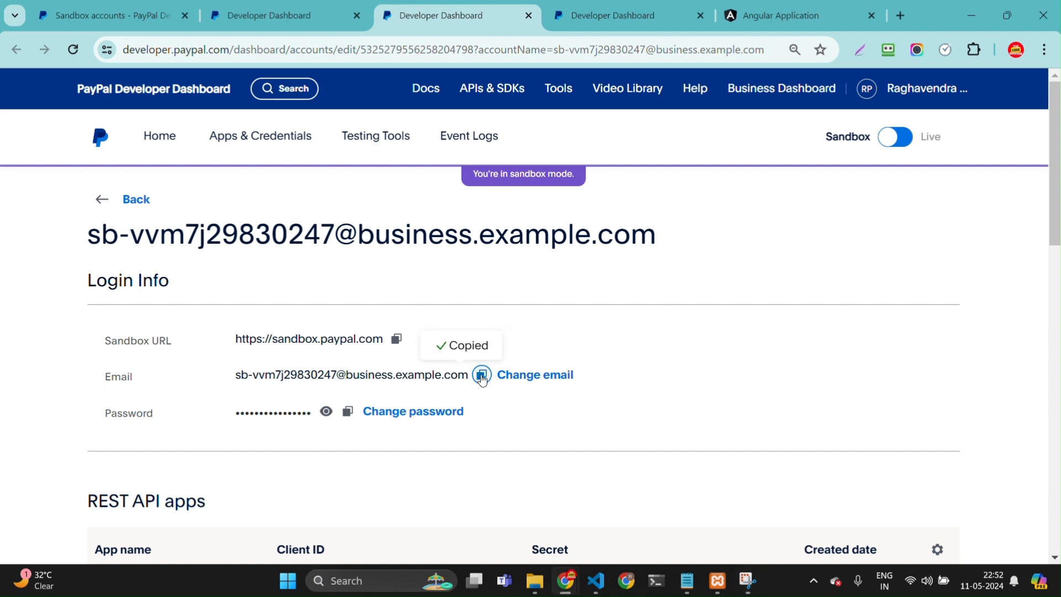
Step: Bring the copied business email to the $200.00 checkout login in the student app
{"action": "left_click", "coordinate": [778, 14]}
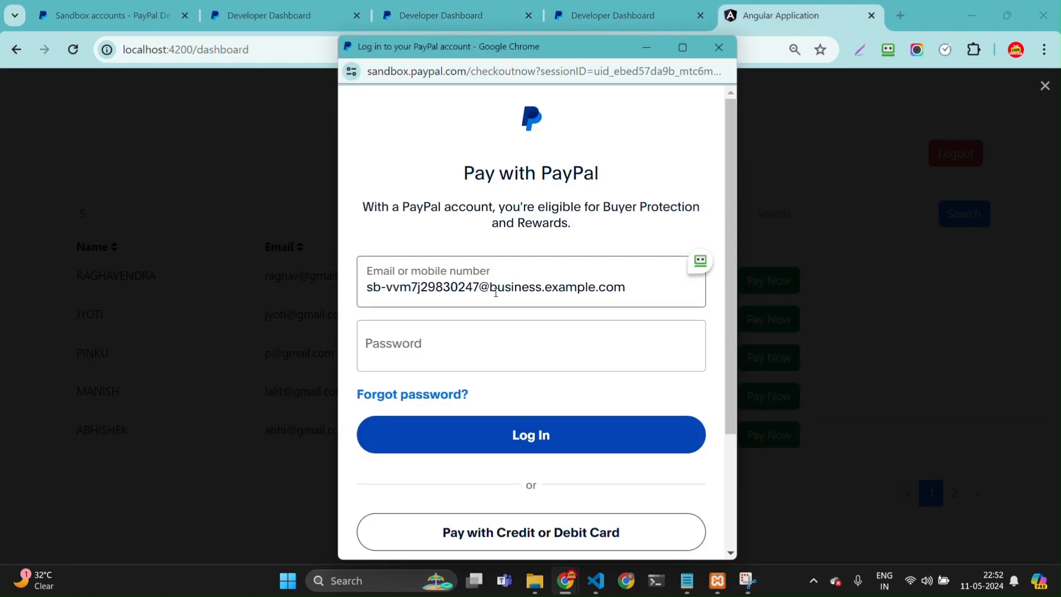
{"action": "left_click", "coordinate": [530, 287]}
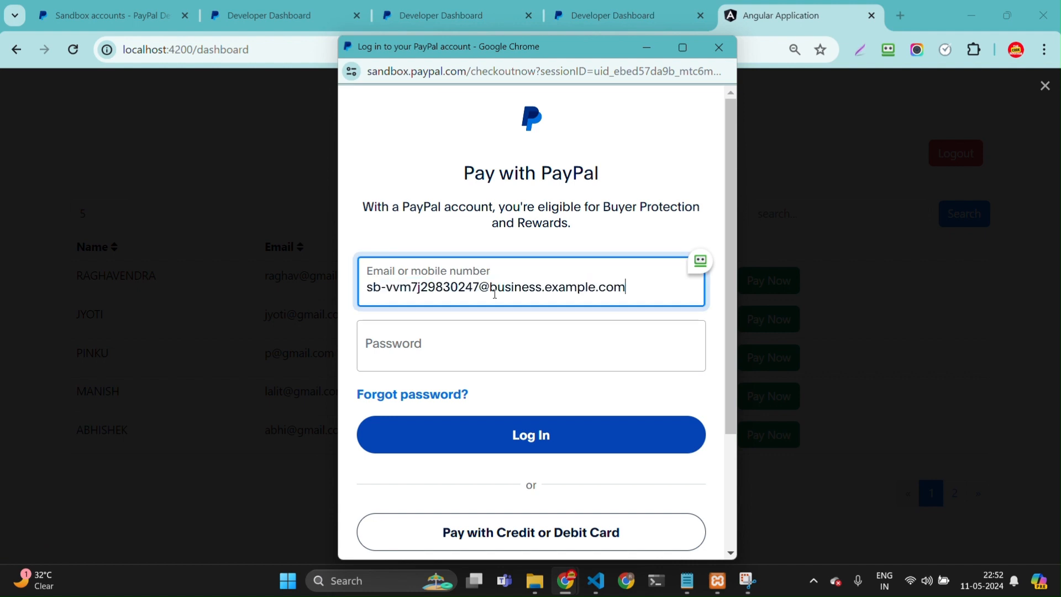
{"action": "left_click", "coordinate": [277, 14]}
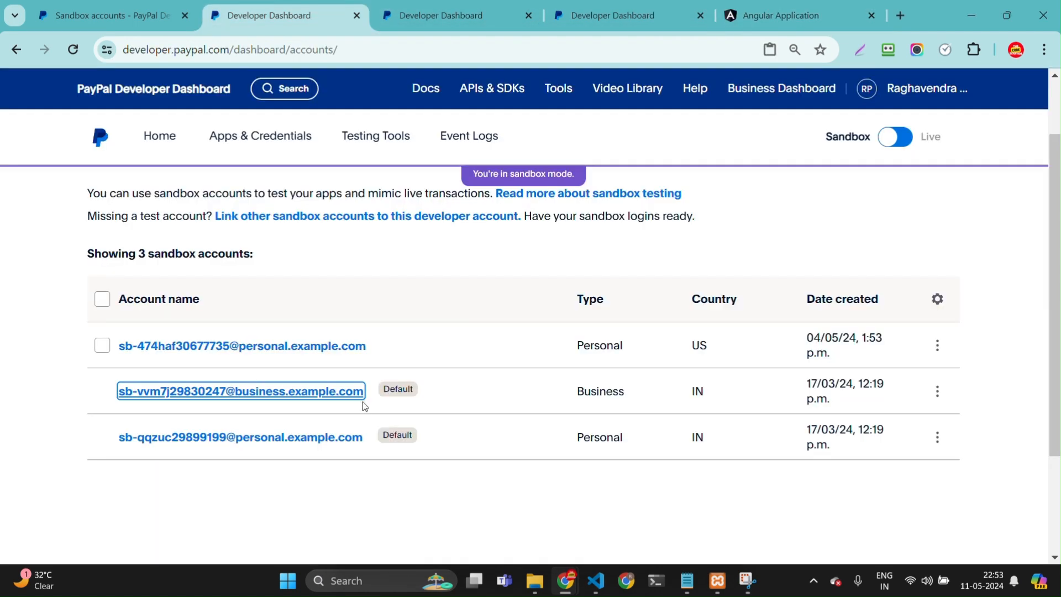
{"action": "left_click", "coordinate": [241, 391]}
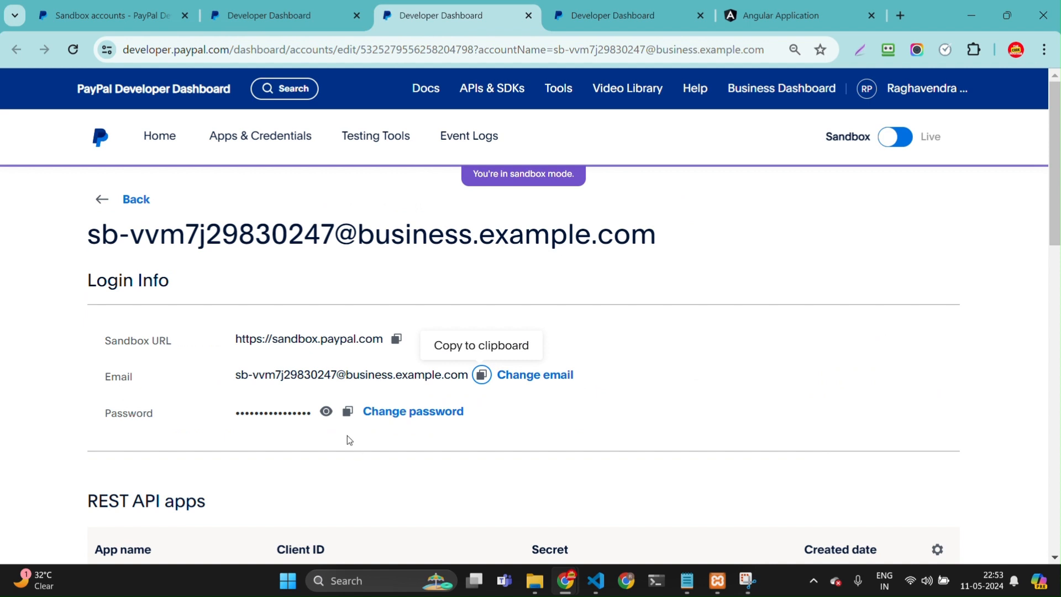
{"action": "left_click", "coordinate": [797, 14]}
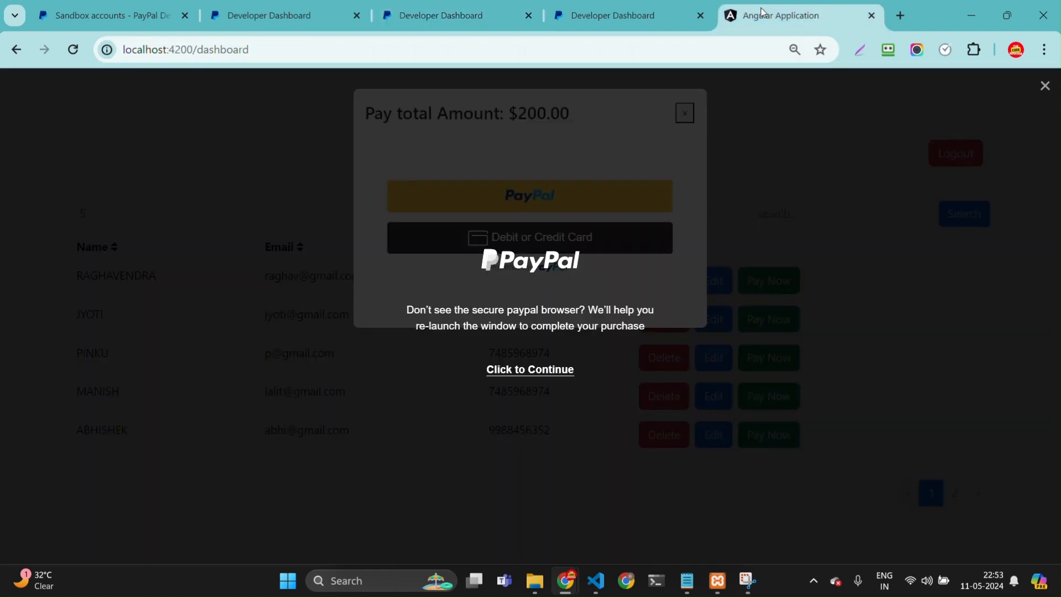
Step: Enter the business account password and submit the sandbox checkout login
{"action": "left_click", "coordinate": [529, 369]}
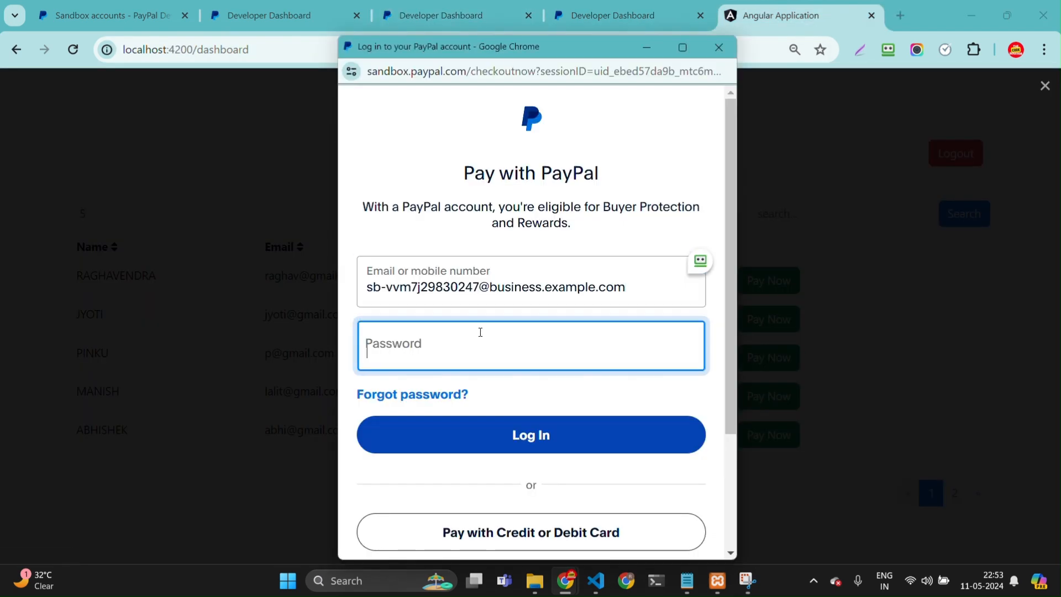
{"action": "left_click", "coordinate": [530, 434]}
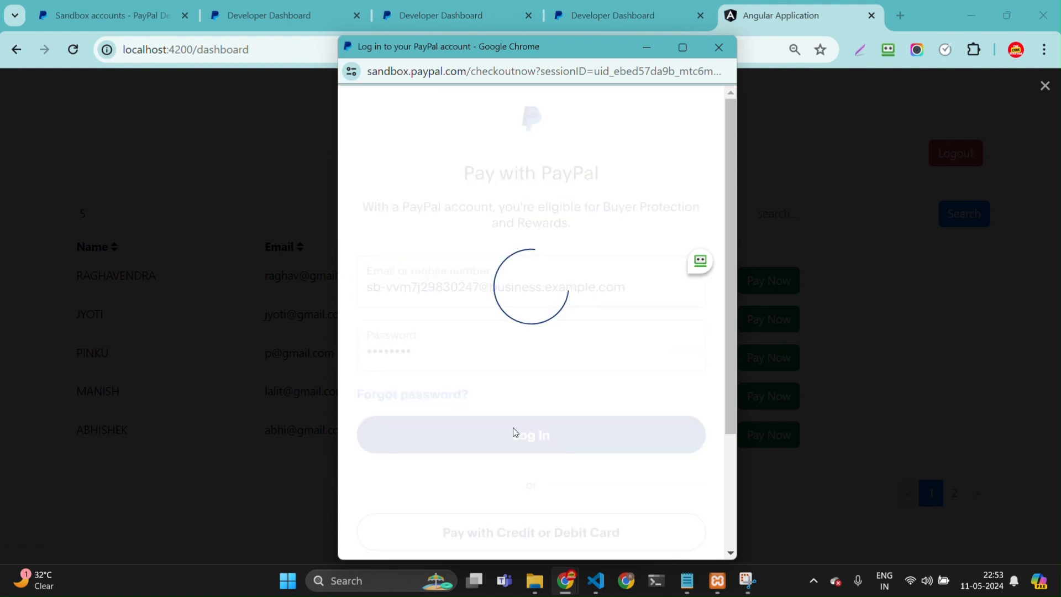
{"action": "left_click", "coordinate": [530, 434]}
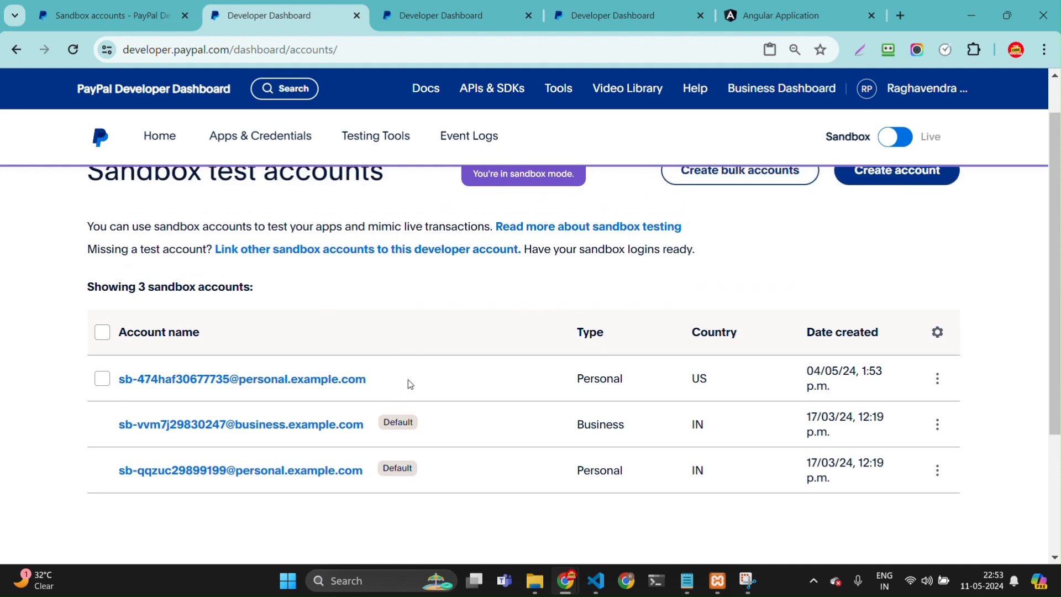
{"action": "mouse_move", "coordinate": [396, 385]}
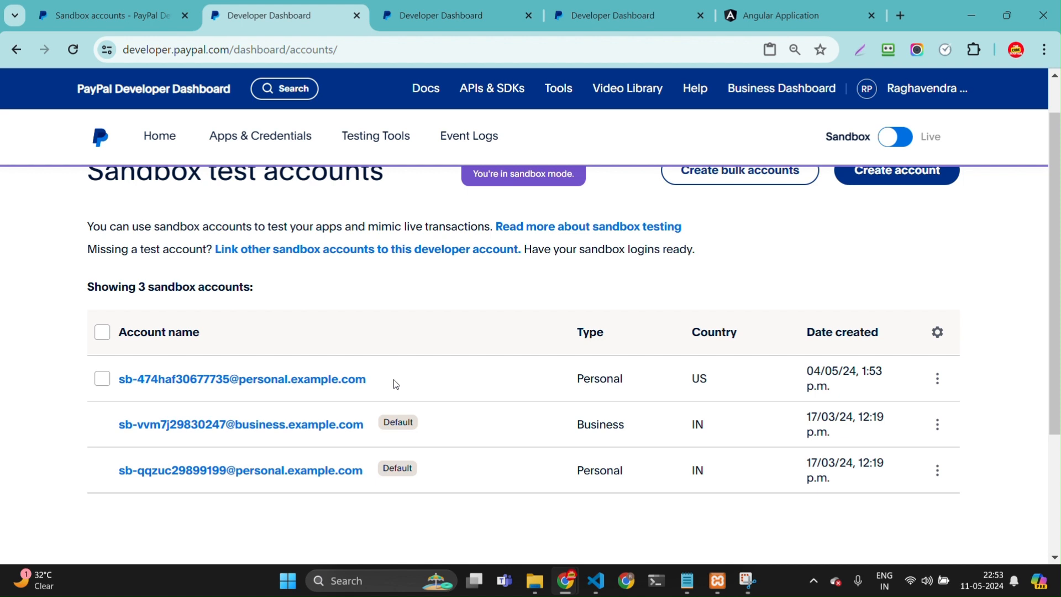
{"action": "mouse_move", "coordinate": [225, 471]}
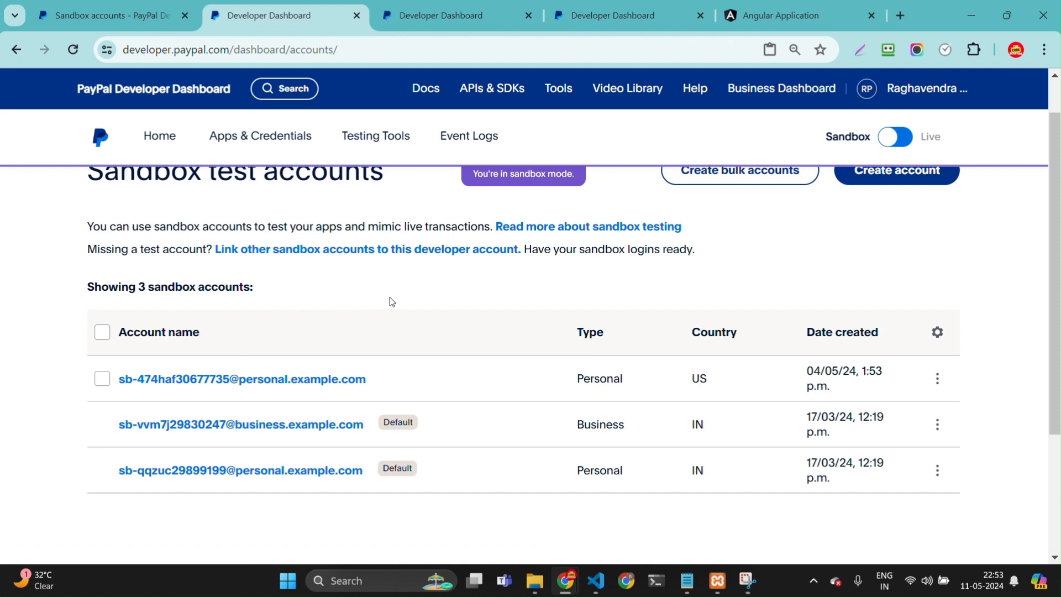
{"action": "mouse_move", "coordinate": [449, 491]}
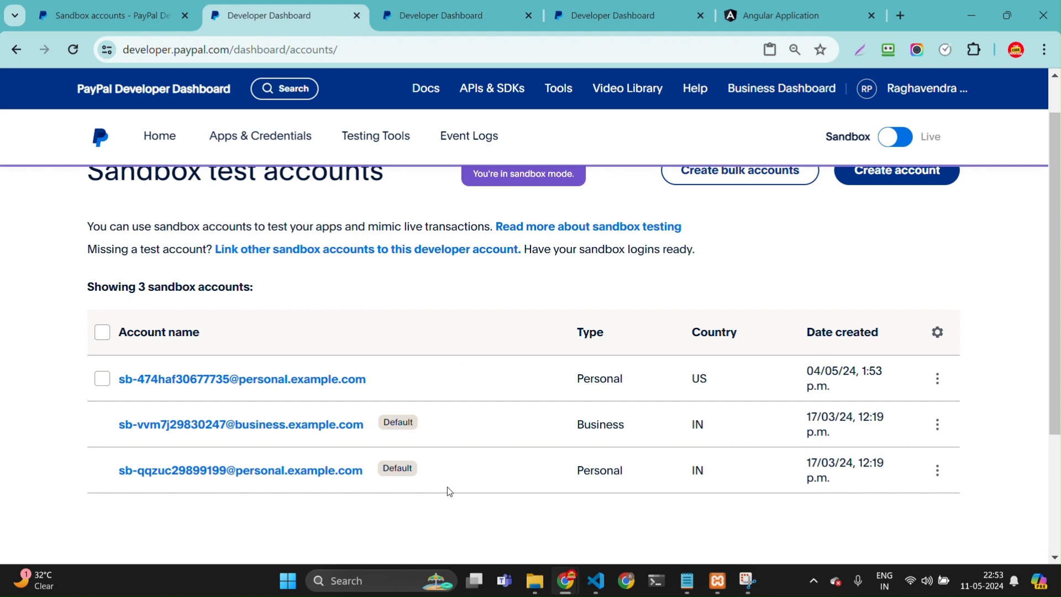
{"action": "mouse_move", "coordinate": [440, 491]}
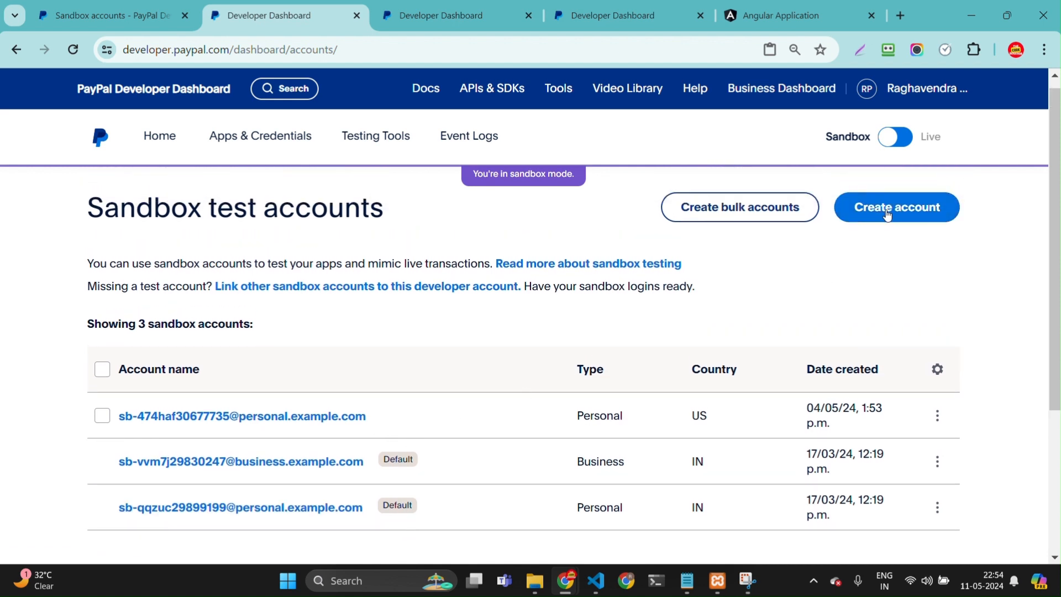
Step: Create a new sandbox account keeping Personal and United States of America selected
{"action": "left_click", "coordinate": [897, 207]}
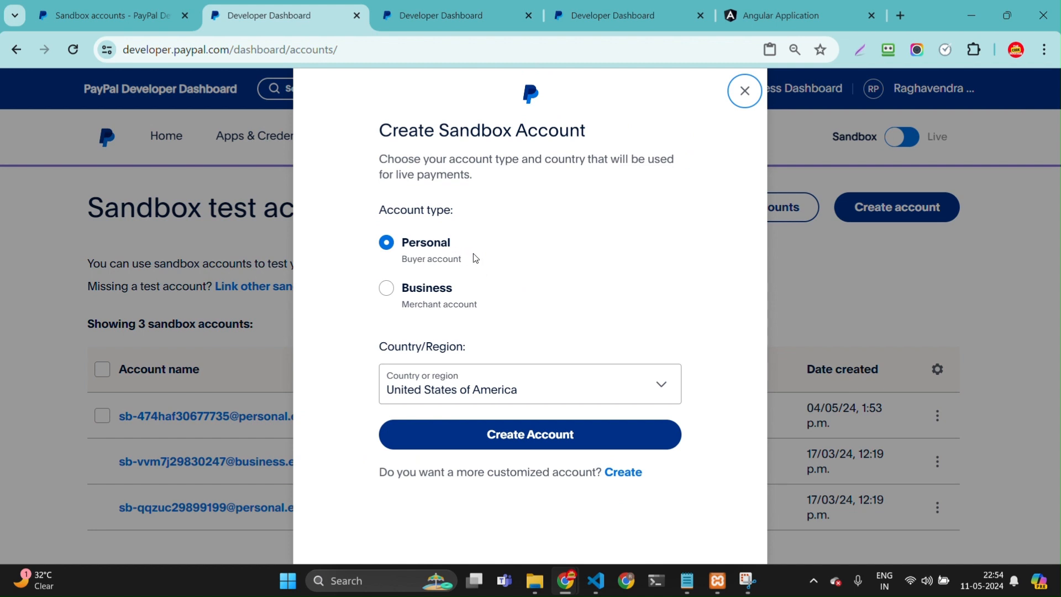
{"action": "mouse_move", "coordinate": [523, 352]}
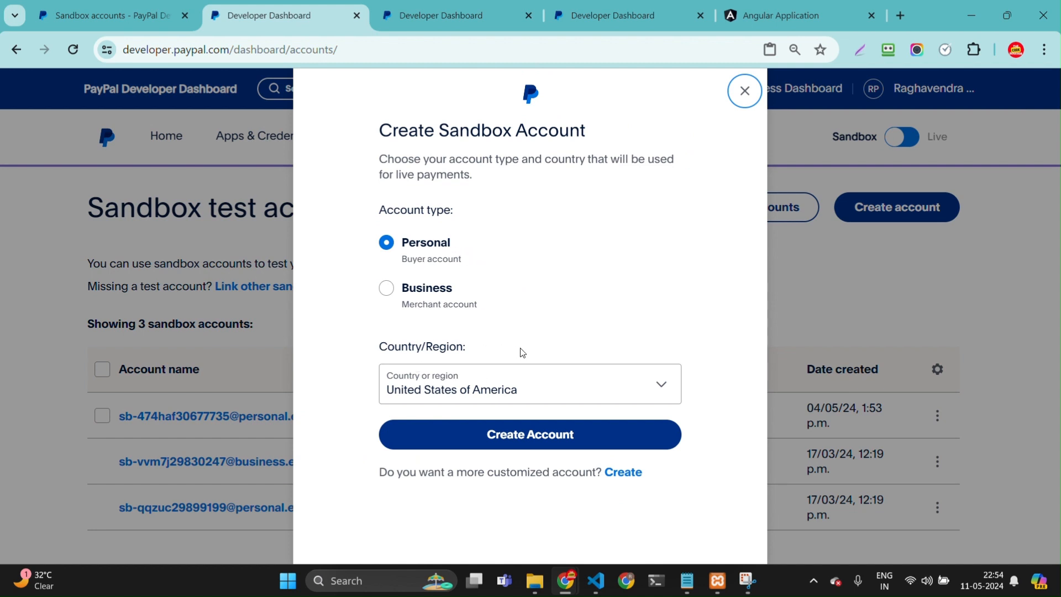
{"action": "mouse_move", "coordinate": [530, 450]}
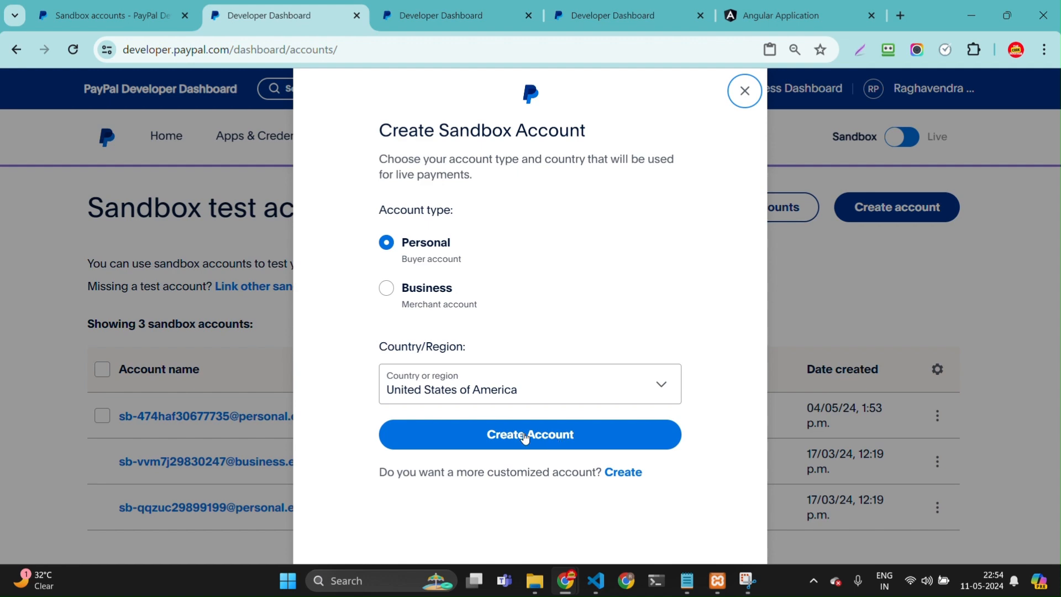
{"action": "left_click", "coordinate": [744, 89]}
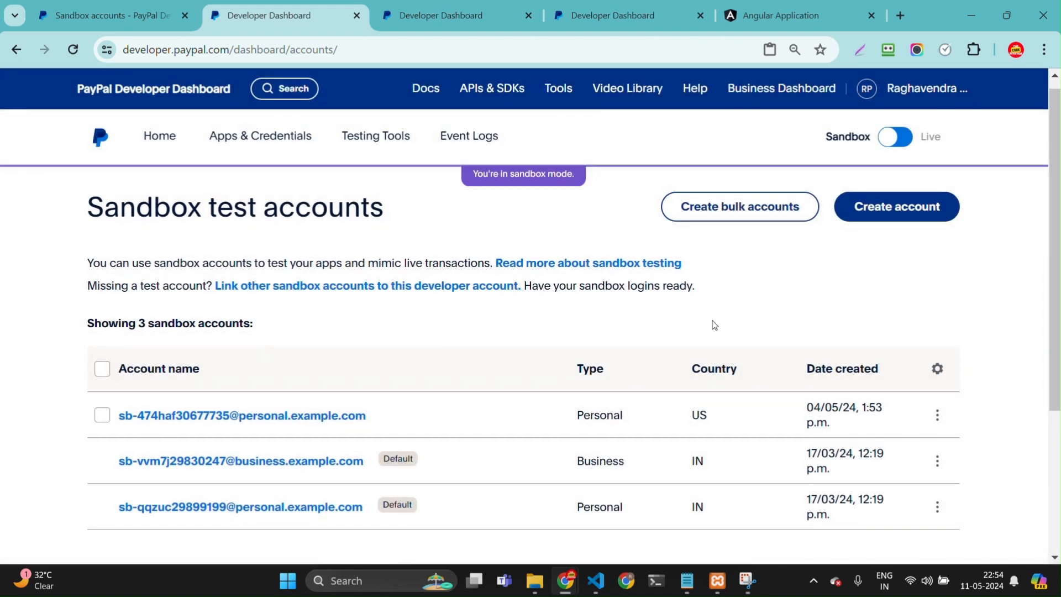
Step: Open the sb-474haf… US personal account's details in a new tab
{"action": "scroll", "scroll_direction": "down", "scroll_amount": 3}
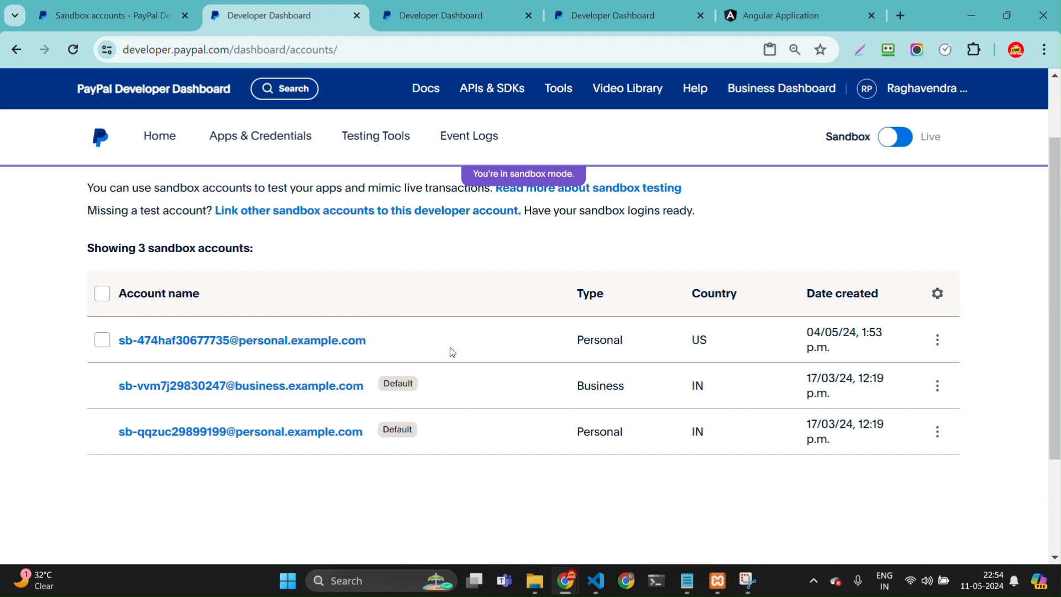
{"action": "mouse_move", "coordinate": [435, 346]}
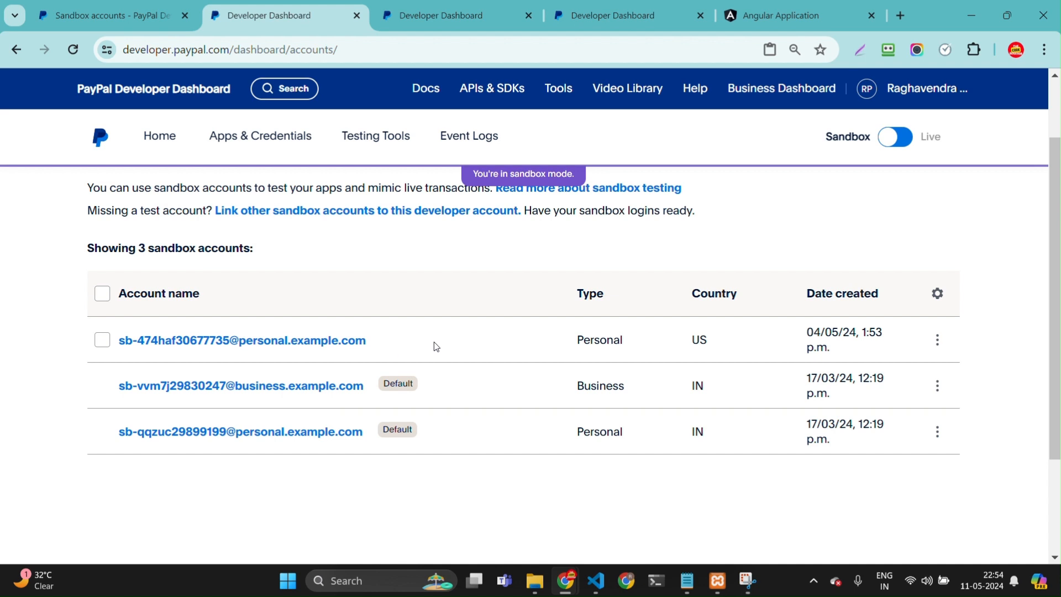
{"action": "mouse_move", "coordinate": [329, 343]}
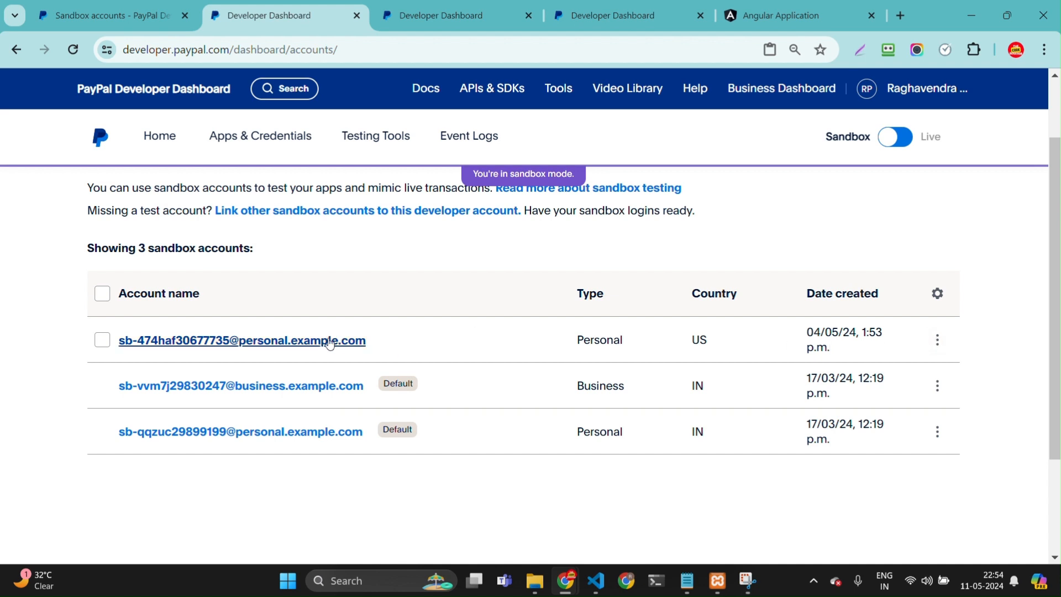
{"action": "right_click", "coordinate": [241, 340]}
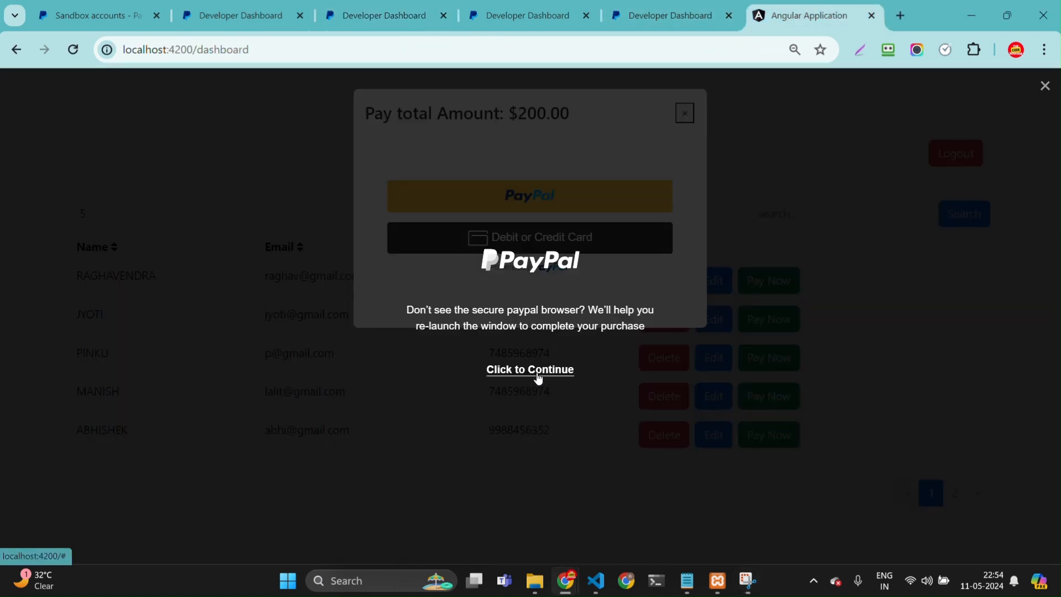
{"action": "left_click", "coordinate": [529, 369]}
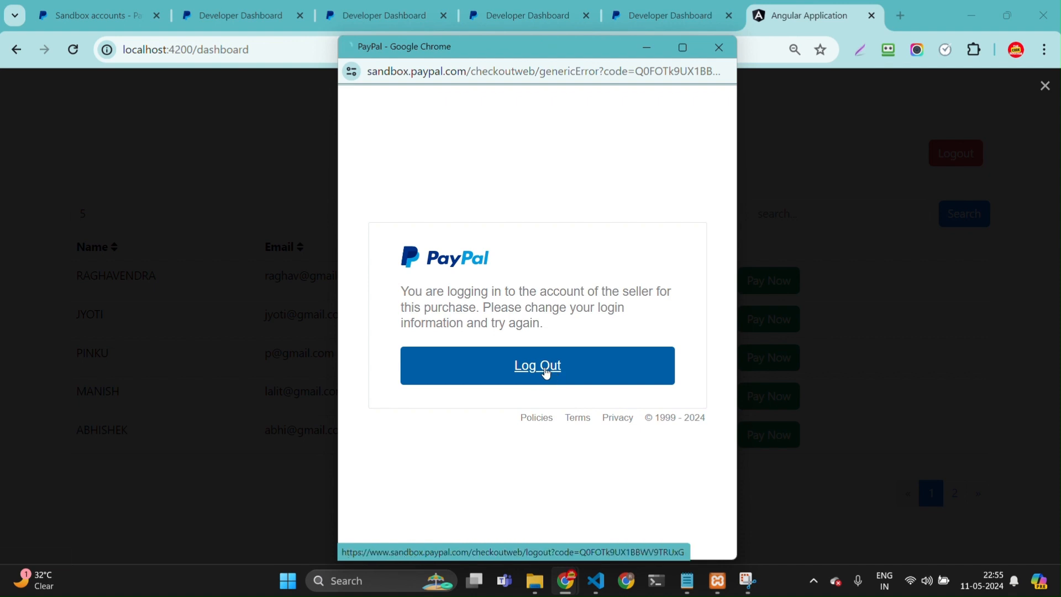
{"action": "left_click", "coordinate": [537, 366]}
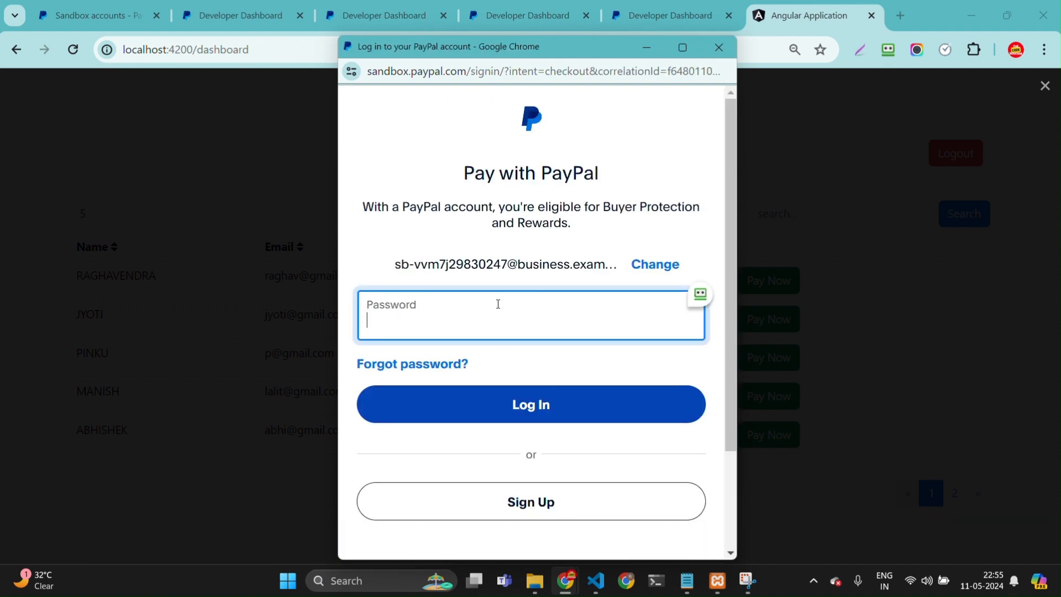
{"action": "left_click", "coordinate": [653, 264]}
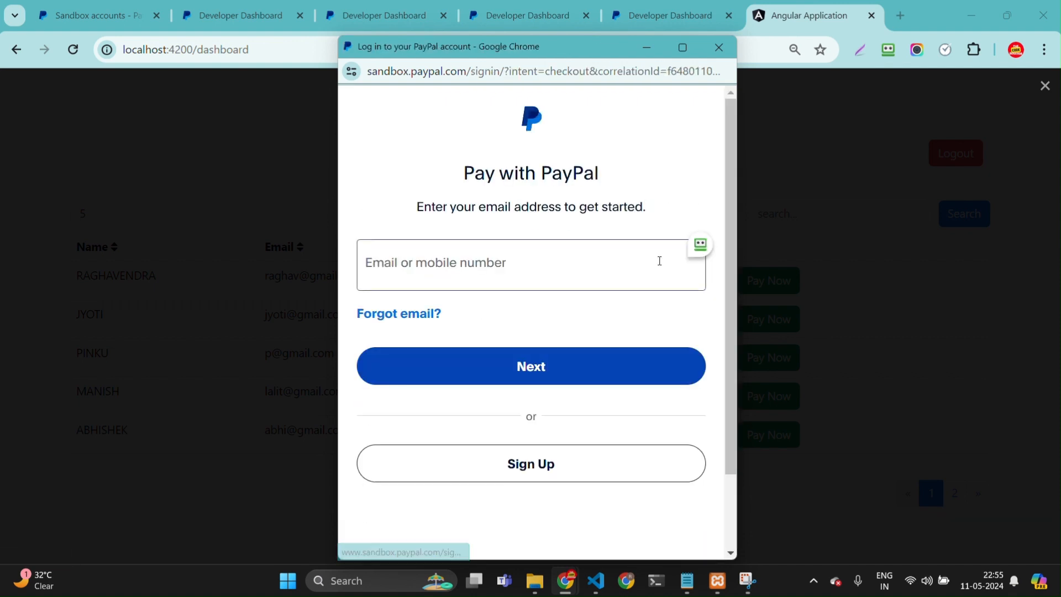
{"action": "type", "text": "sb-474haf30677735@personal.example.com"}
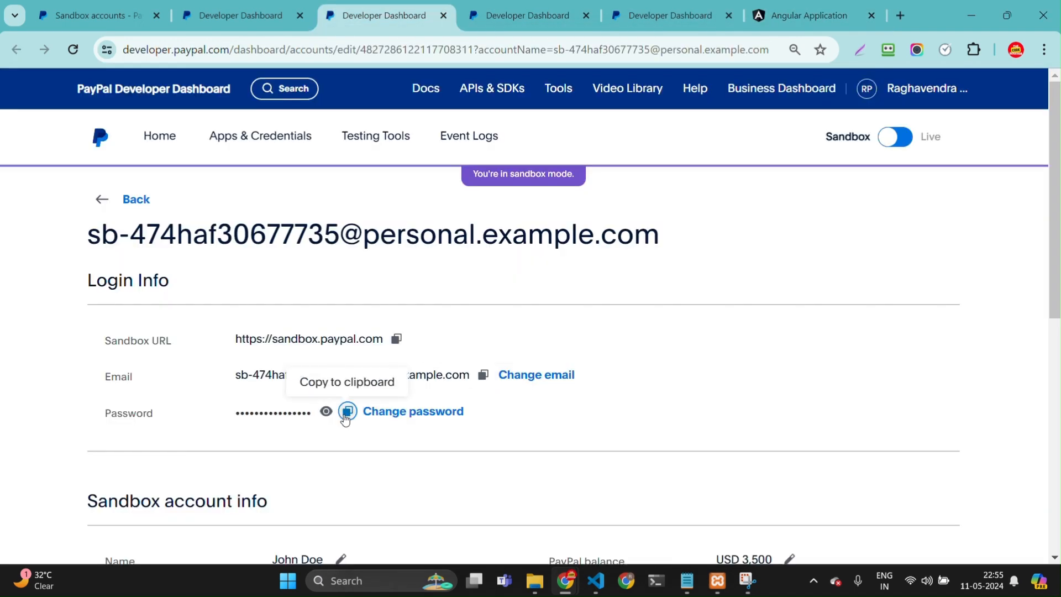
Step: Copy the personal account's password and attempt the checkout login with it
{"action": "left_click", "coordinate": [806, 14]}
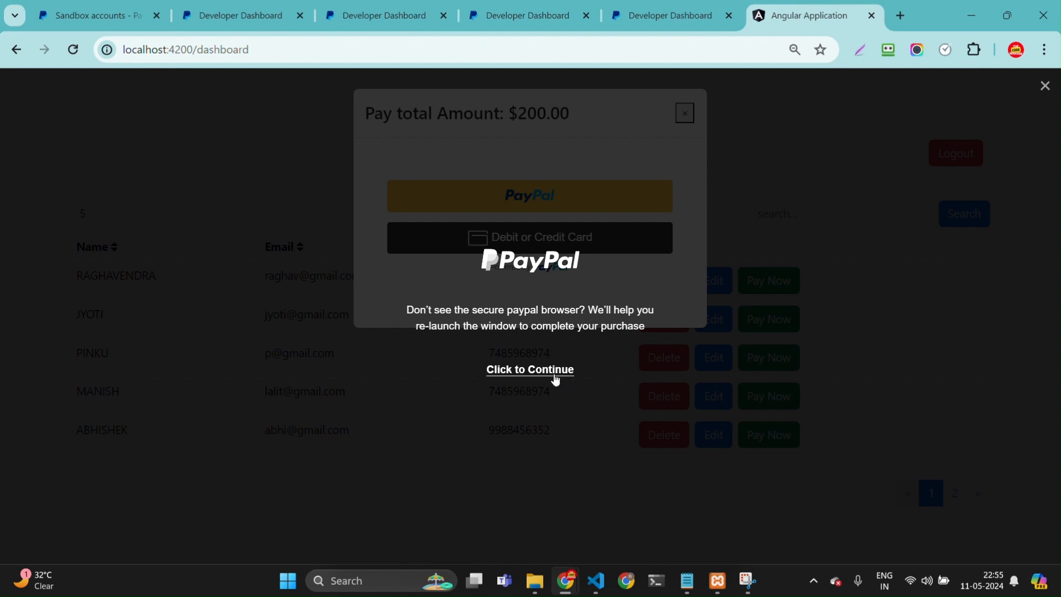
{"action": "left_click", "coordinate": [530, 369]}
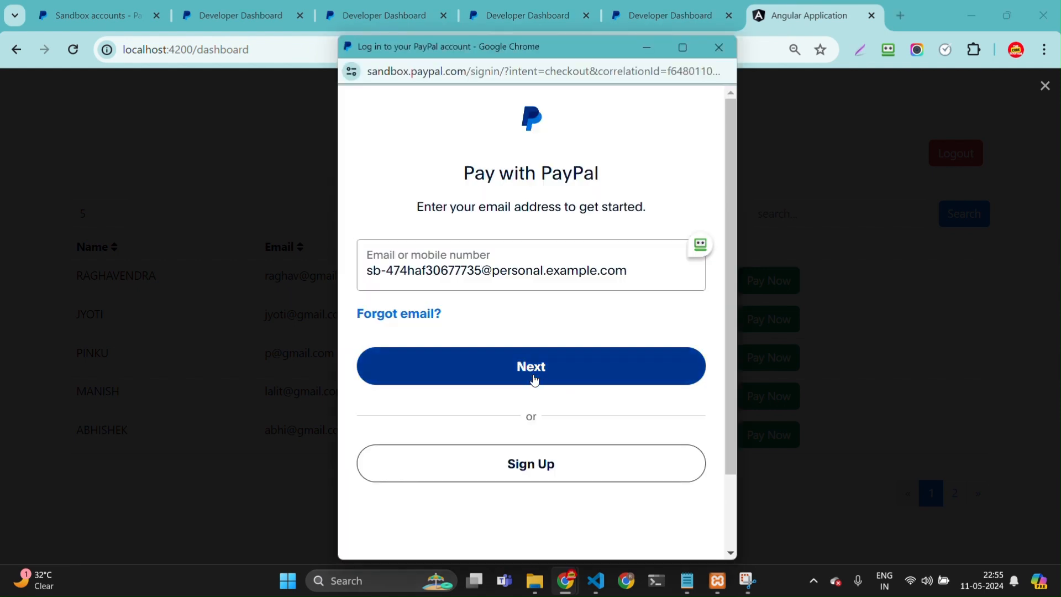
{"action": "left_click", "coordinate": [531, 366]}
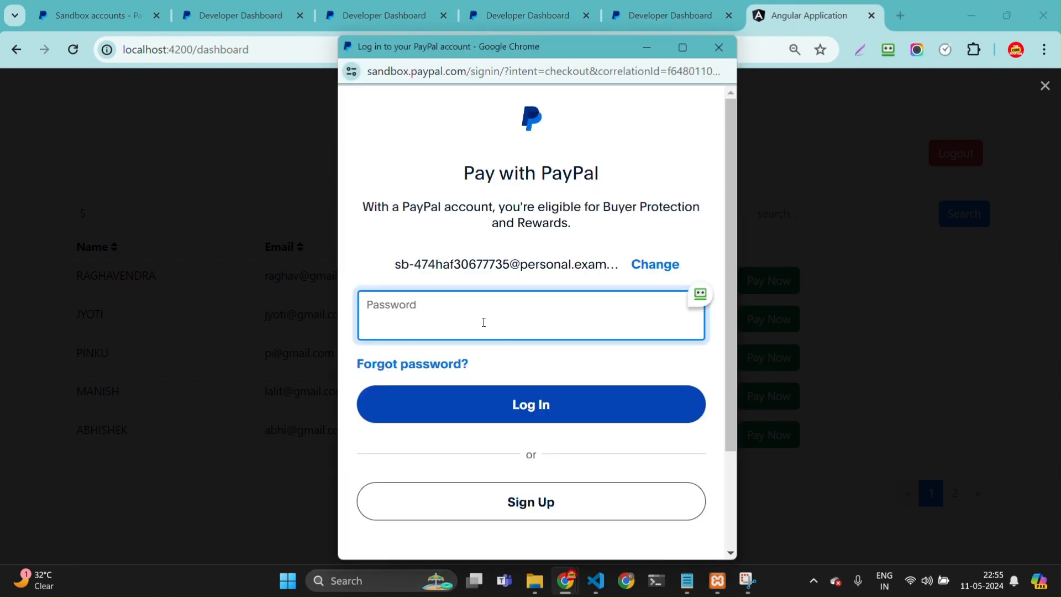
{"action": "left_click", "coordinate": [531, 405]}
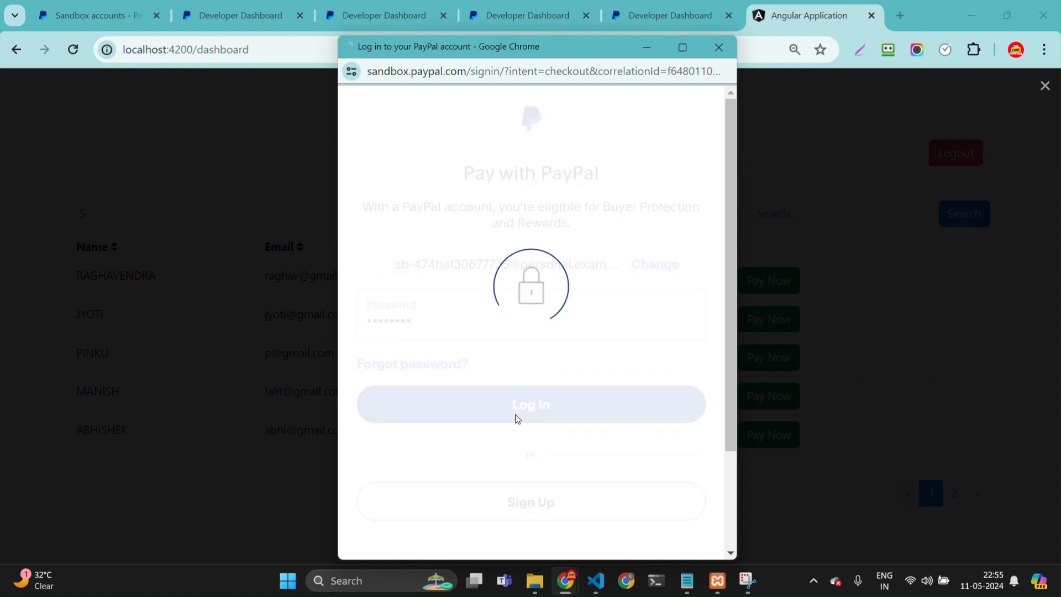
{"action": "left_click", "coordinate": [529, 404]}
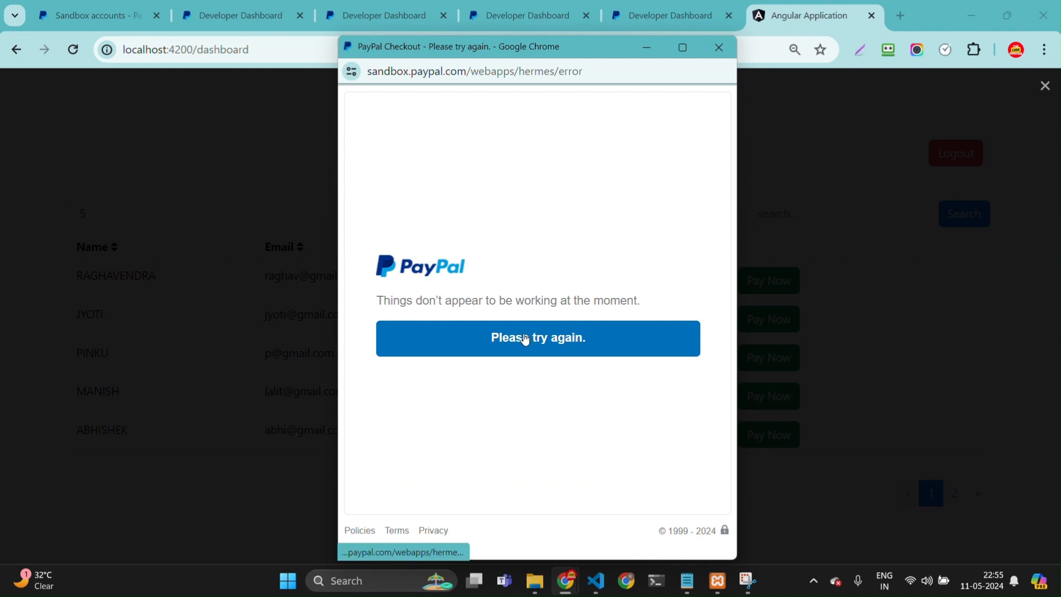
{"action": "mouse_move", "coordinate": [518, 296]}
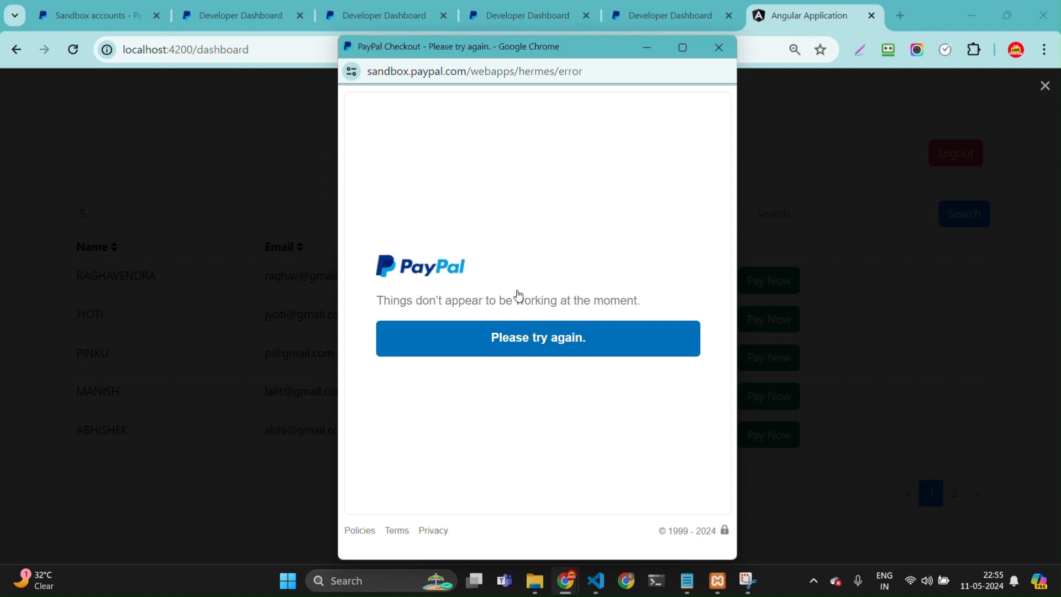
Step: Retry the failed sign-in and log in to checkout with the US personal account
{"action": "left_click", "coordinate": [537, 339]}
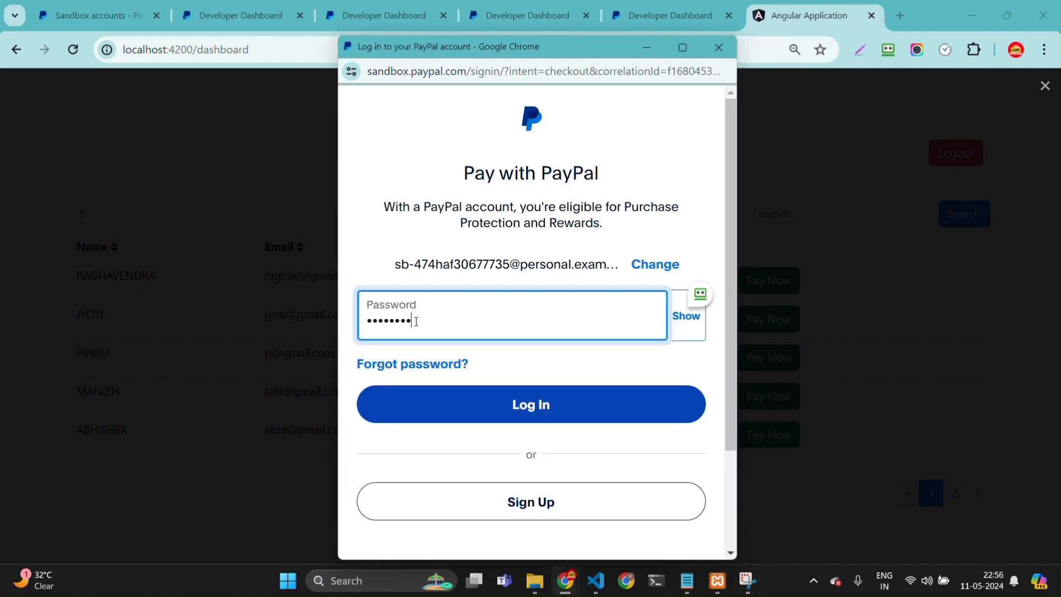
{"action": "key", "text": "backspace"}
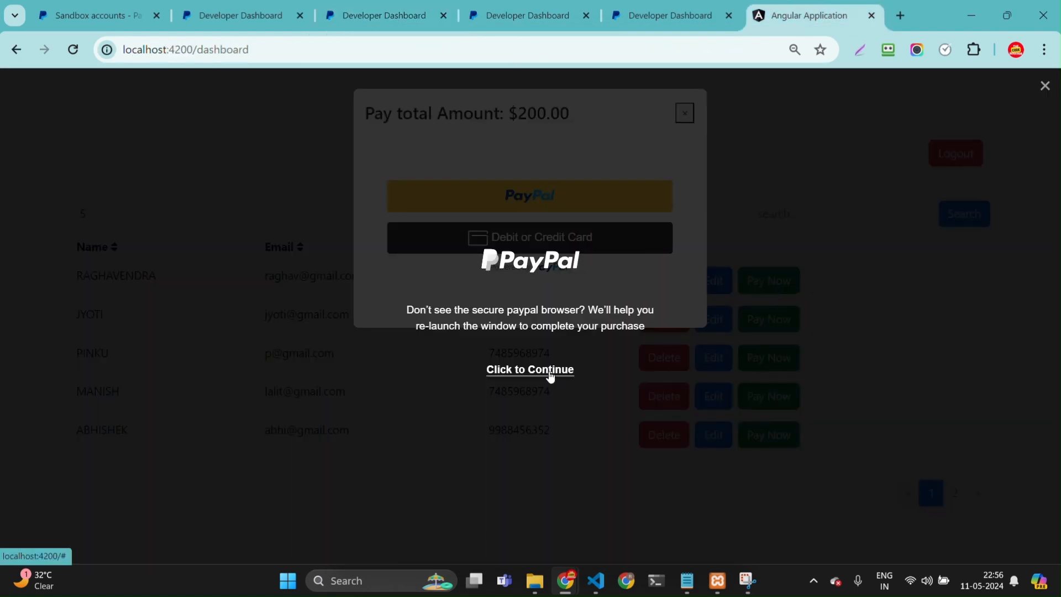
{"action": "left_click", "coordinate": [530, 369]}
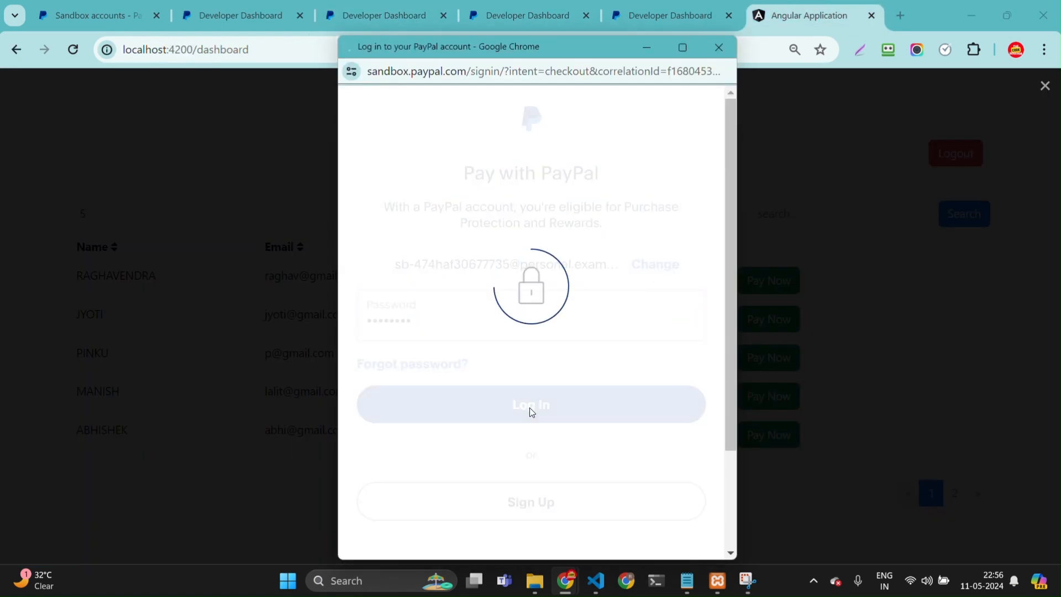
{"action": "left_click", "coordinate": [531, 404]}
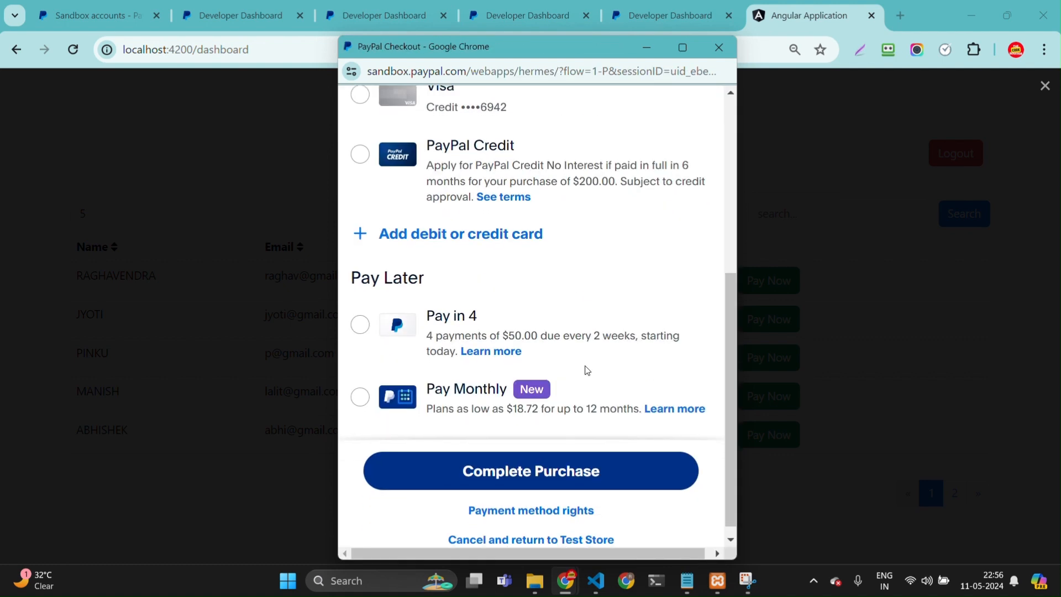
Step: Complete the $200.00 purchase so the Student Dashboard reports payment done successfully
{"action": "left_click", "coordinate": [529, 471]}
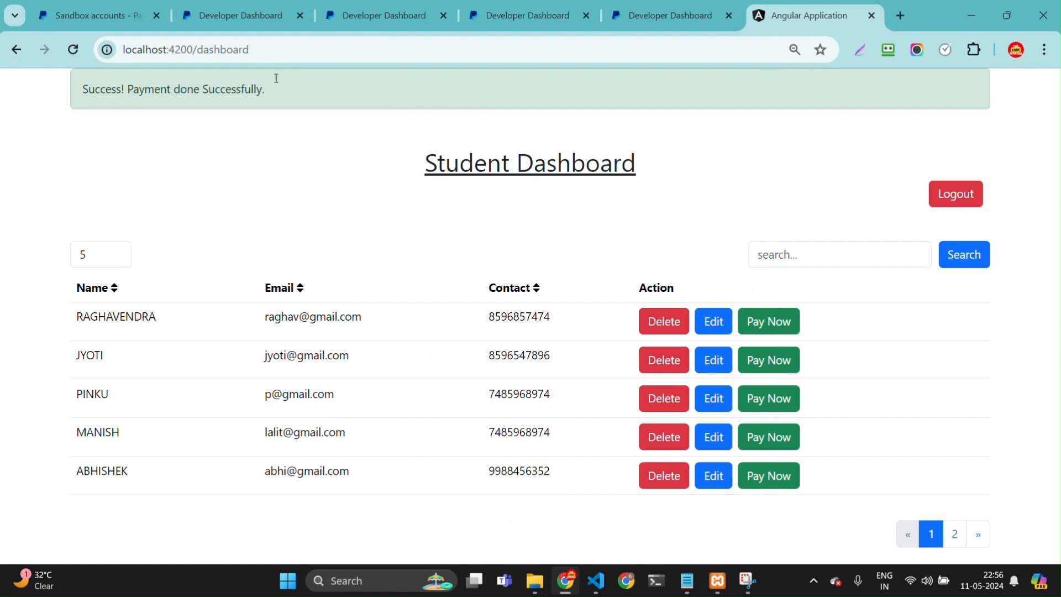
{"action": "left_click", "coordinate": [240, 14]}
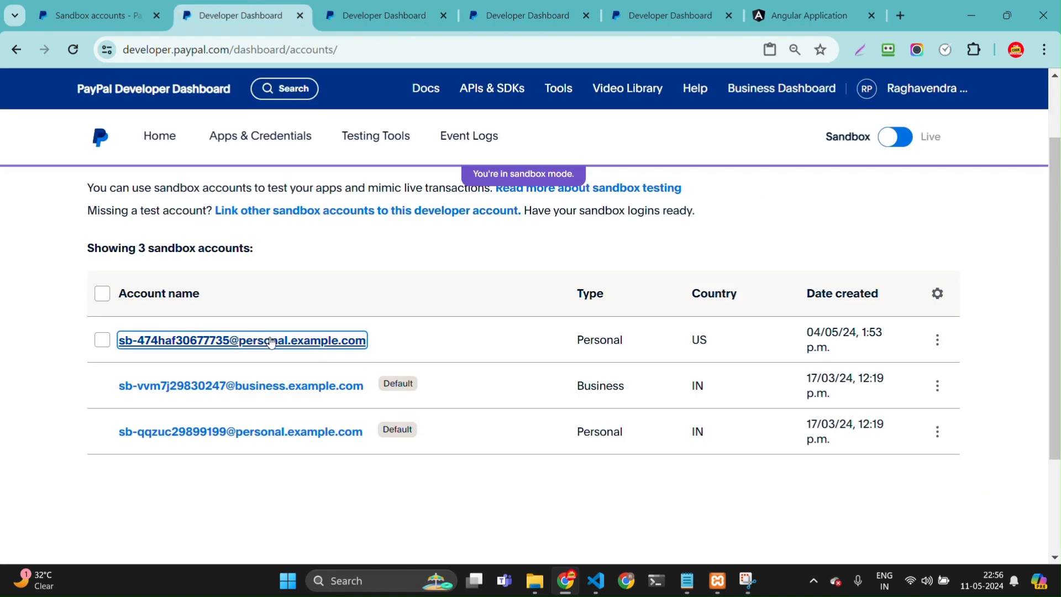